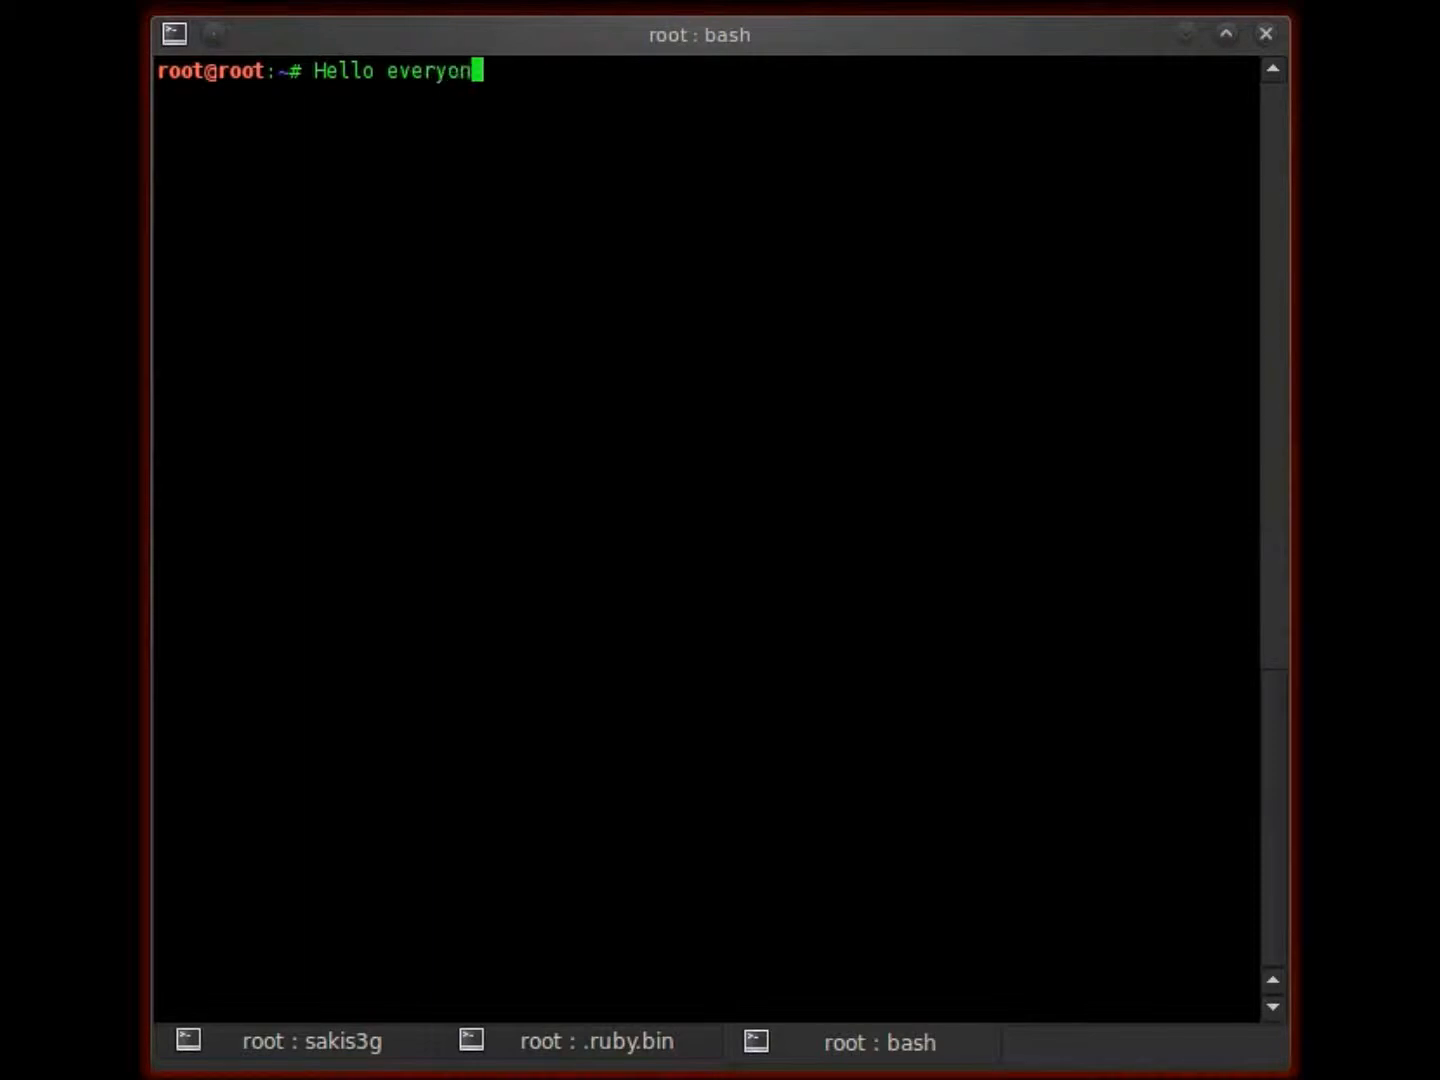
Write an intro note at the bash prompt about a simple email collector in the Metasploit framework
type("cle")
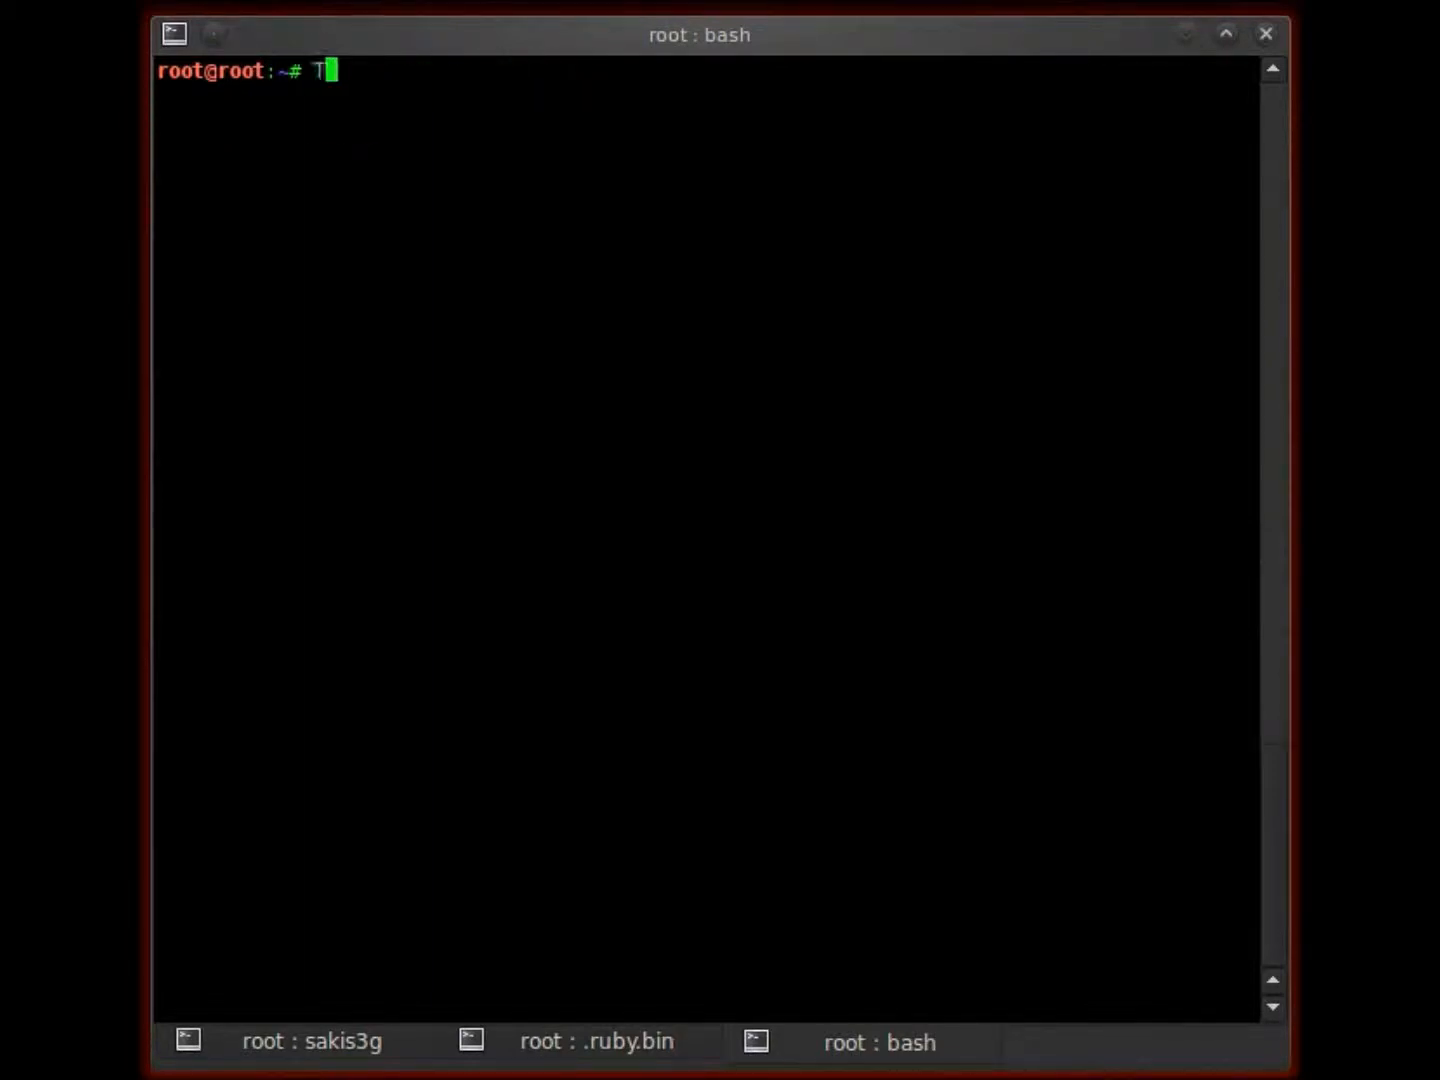
type("oday a short demonstrati")
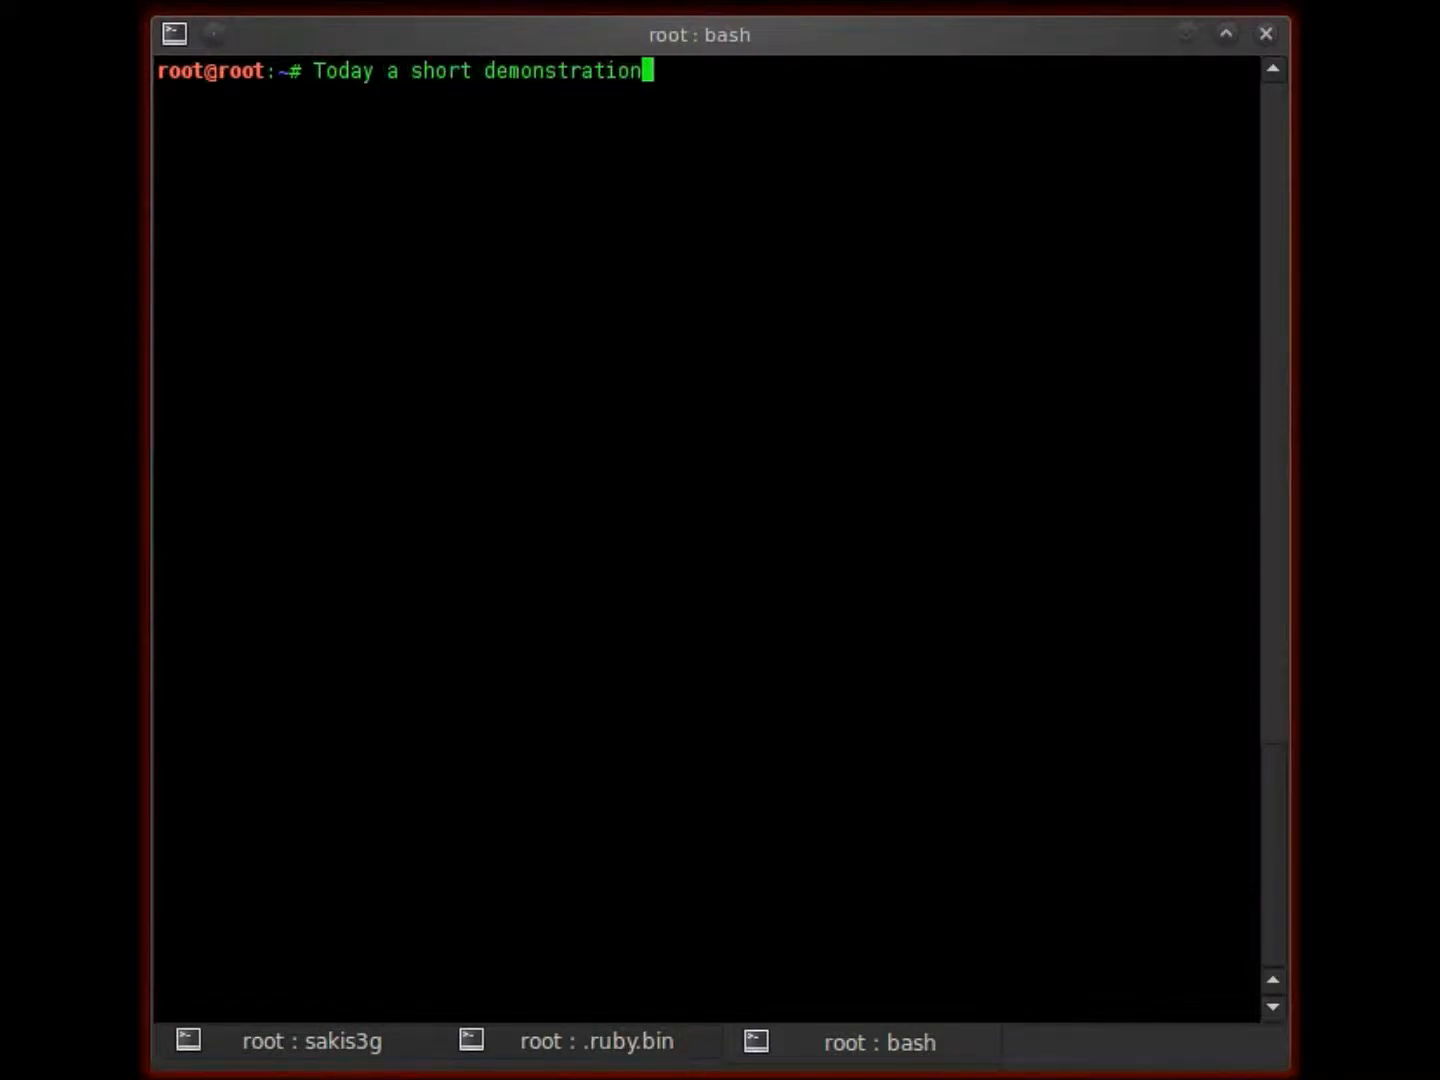
type("on a simple")
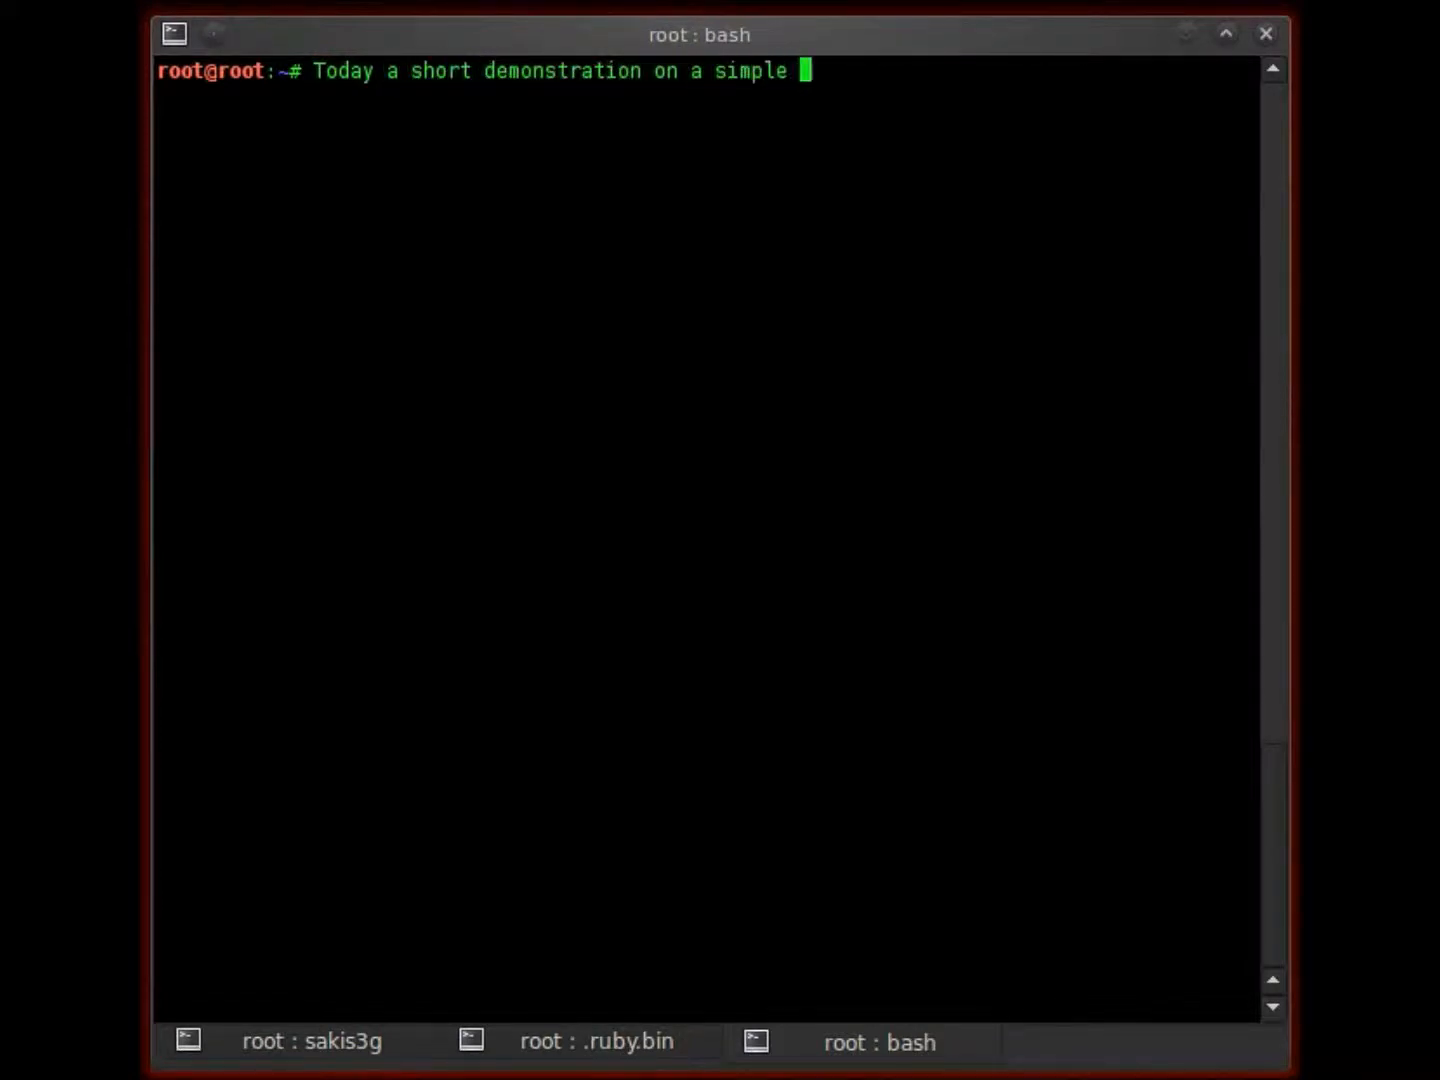
type("email collector auxiliary that")
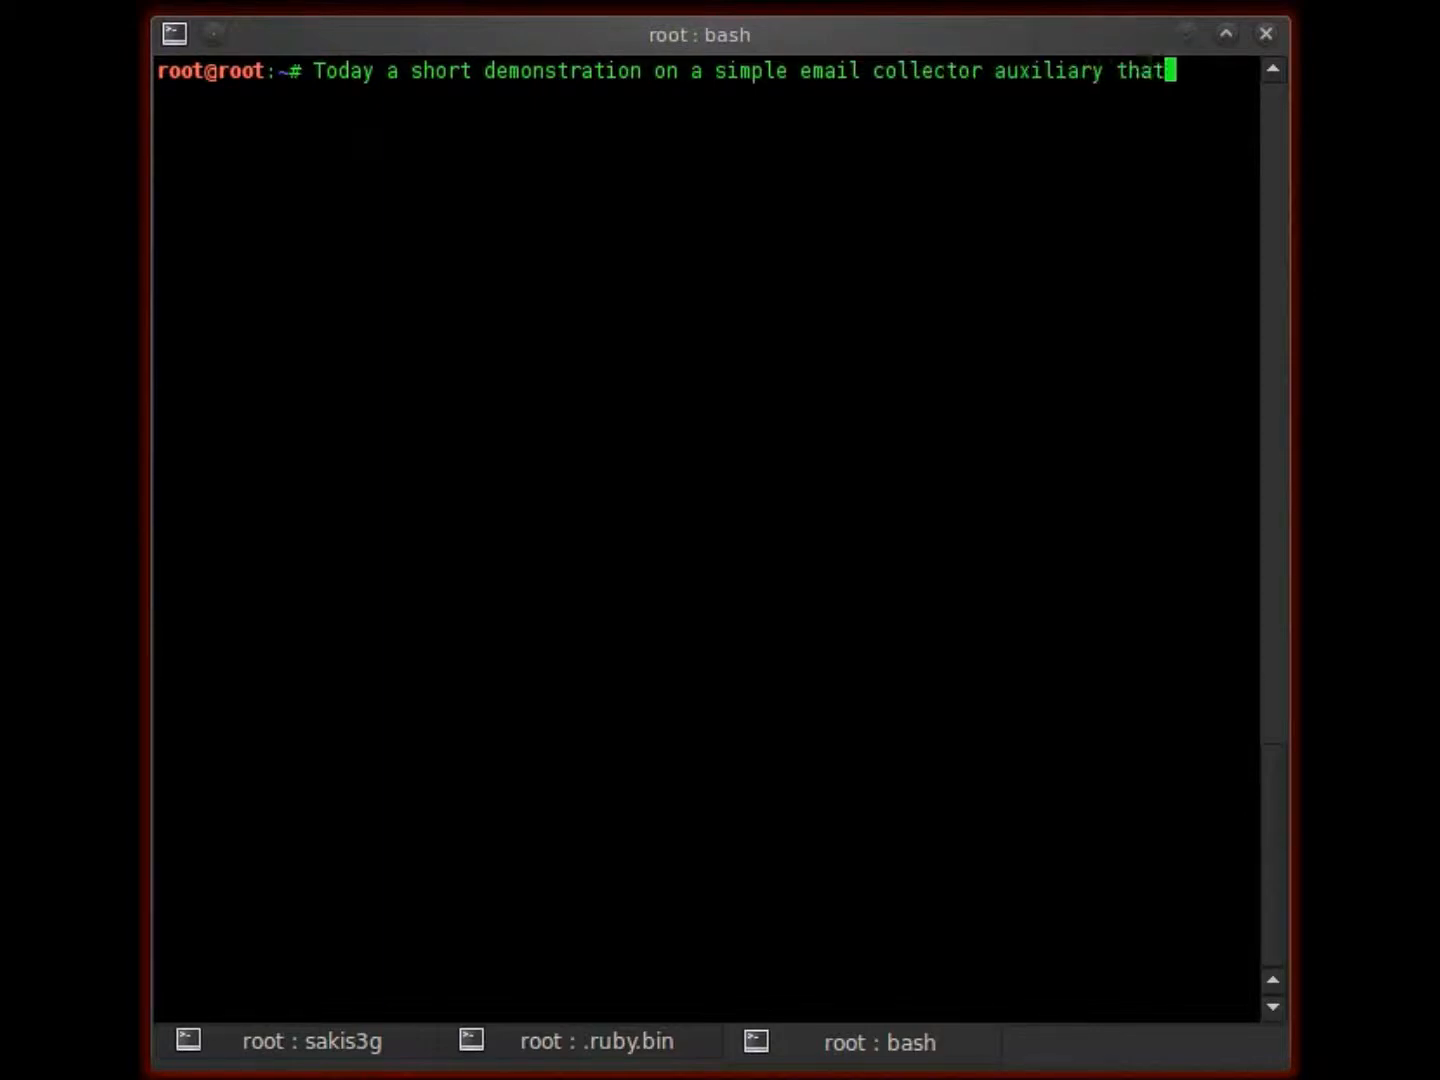
type("can be found in our")
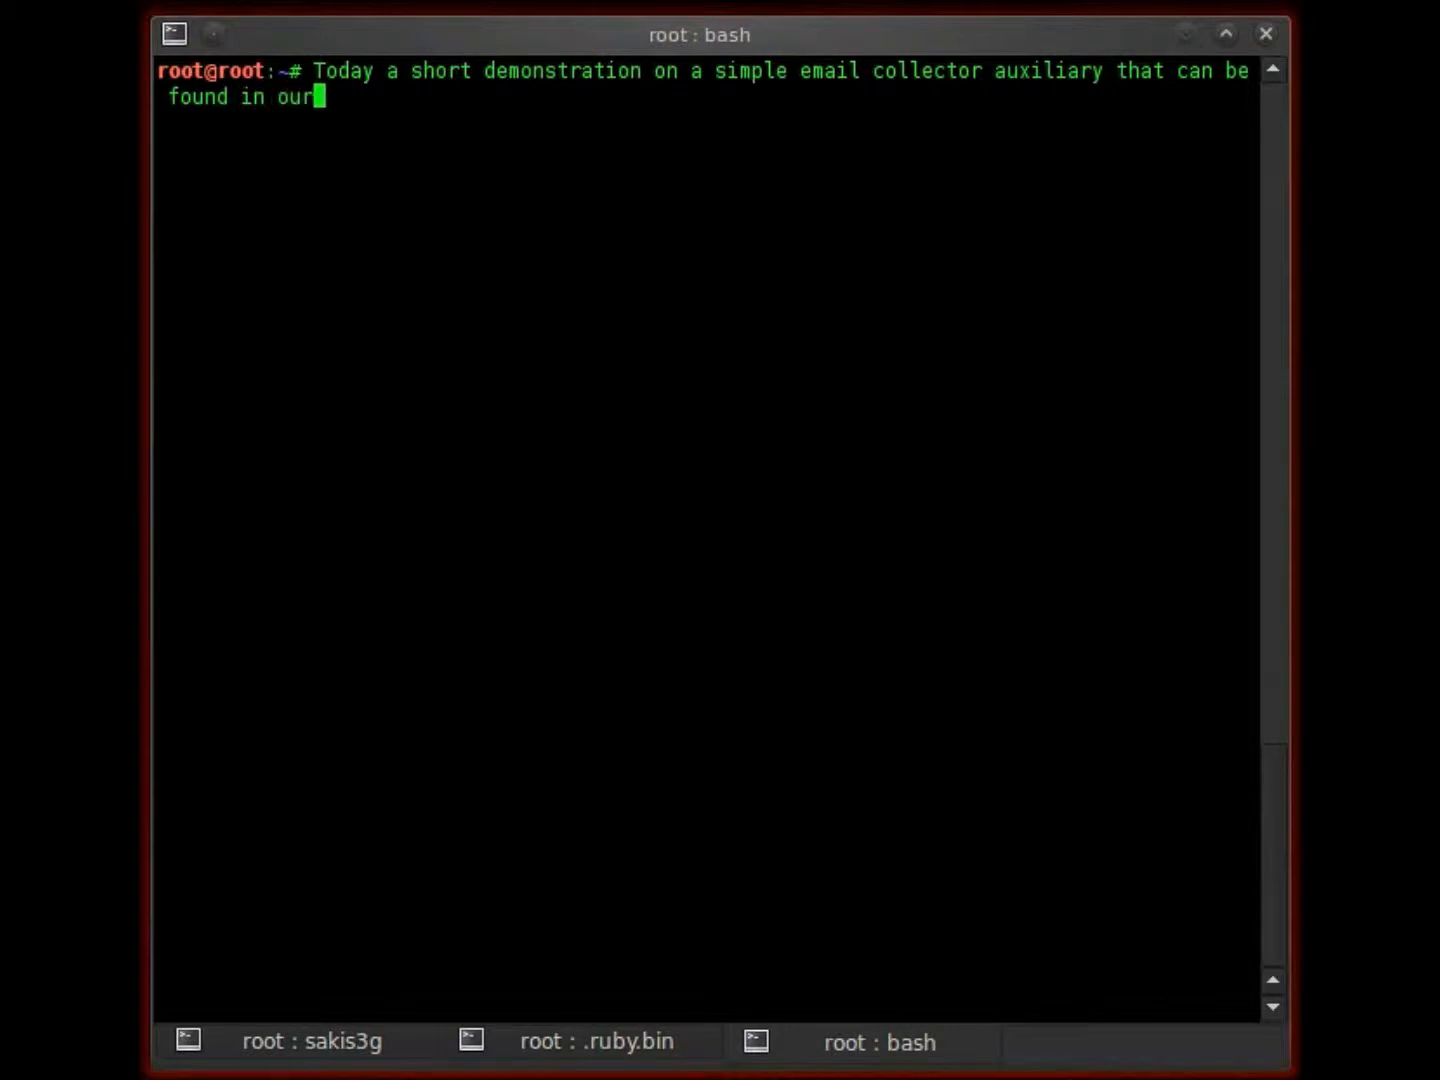
type("metasploit frame")
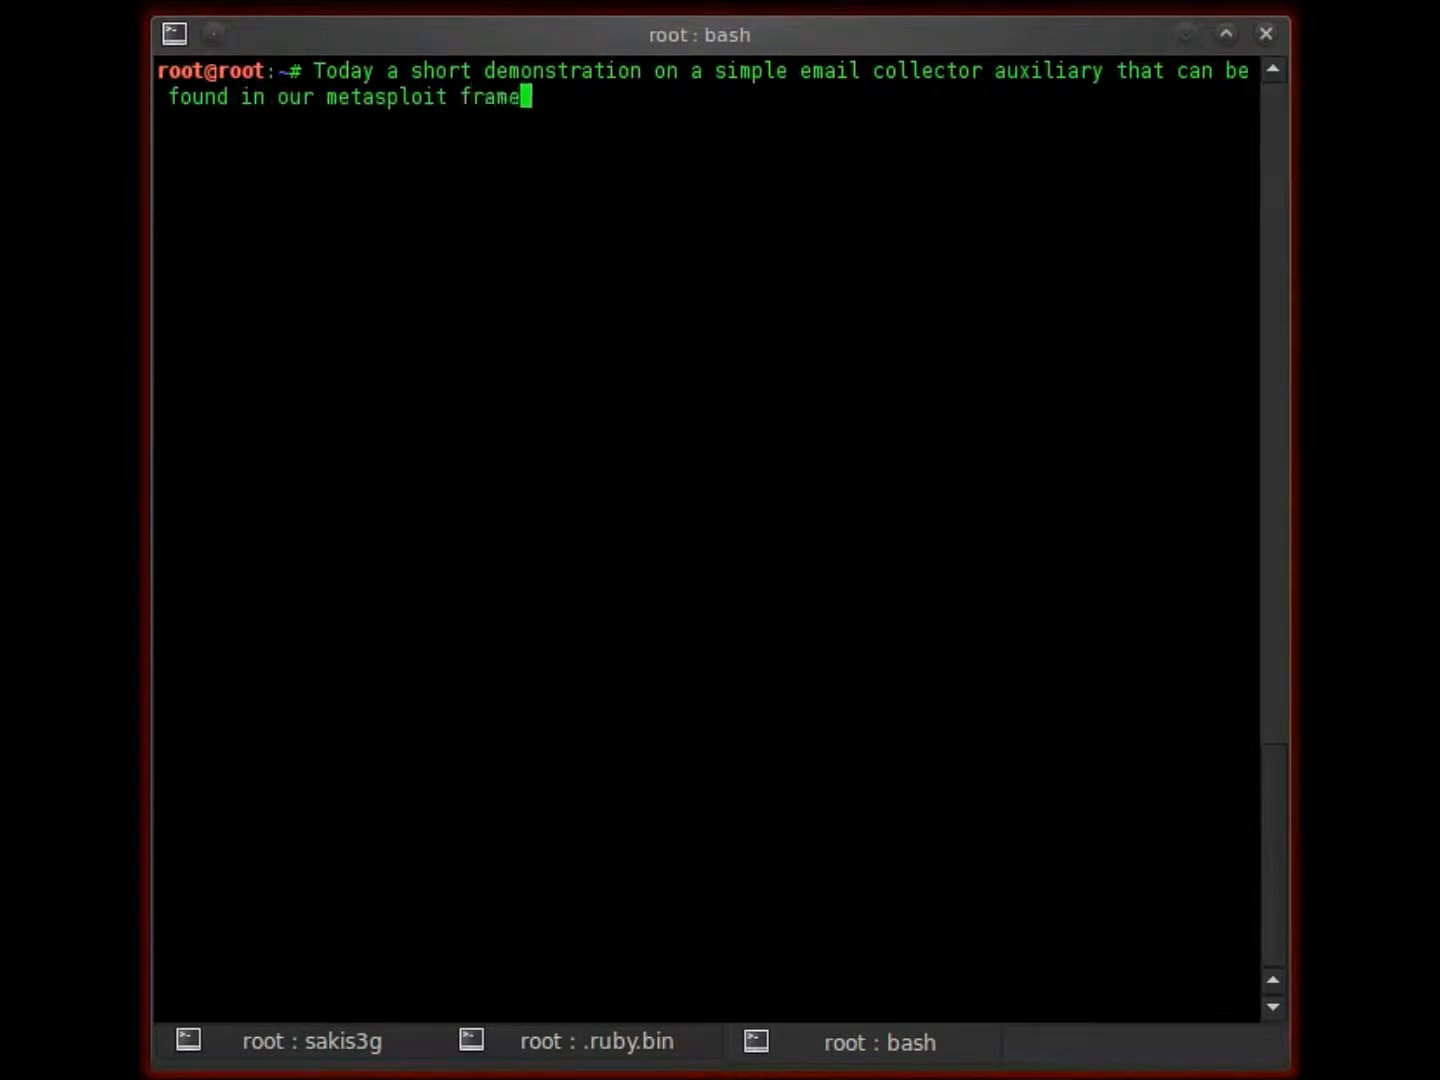
type("work. Load")
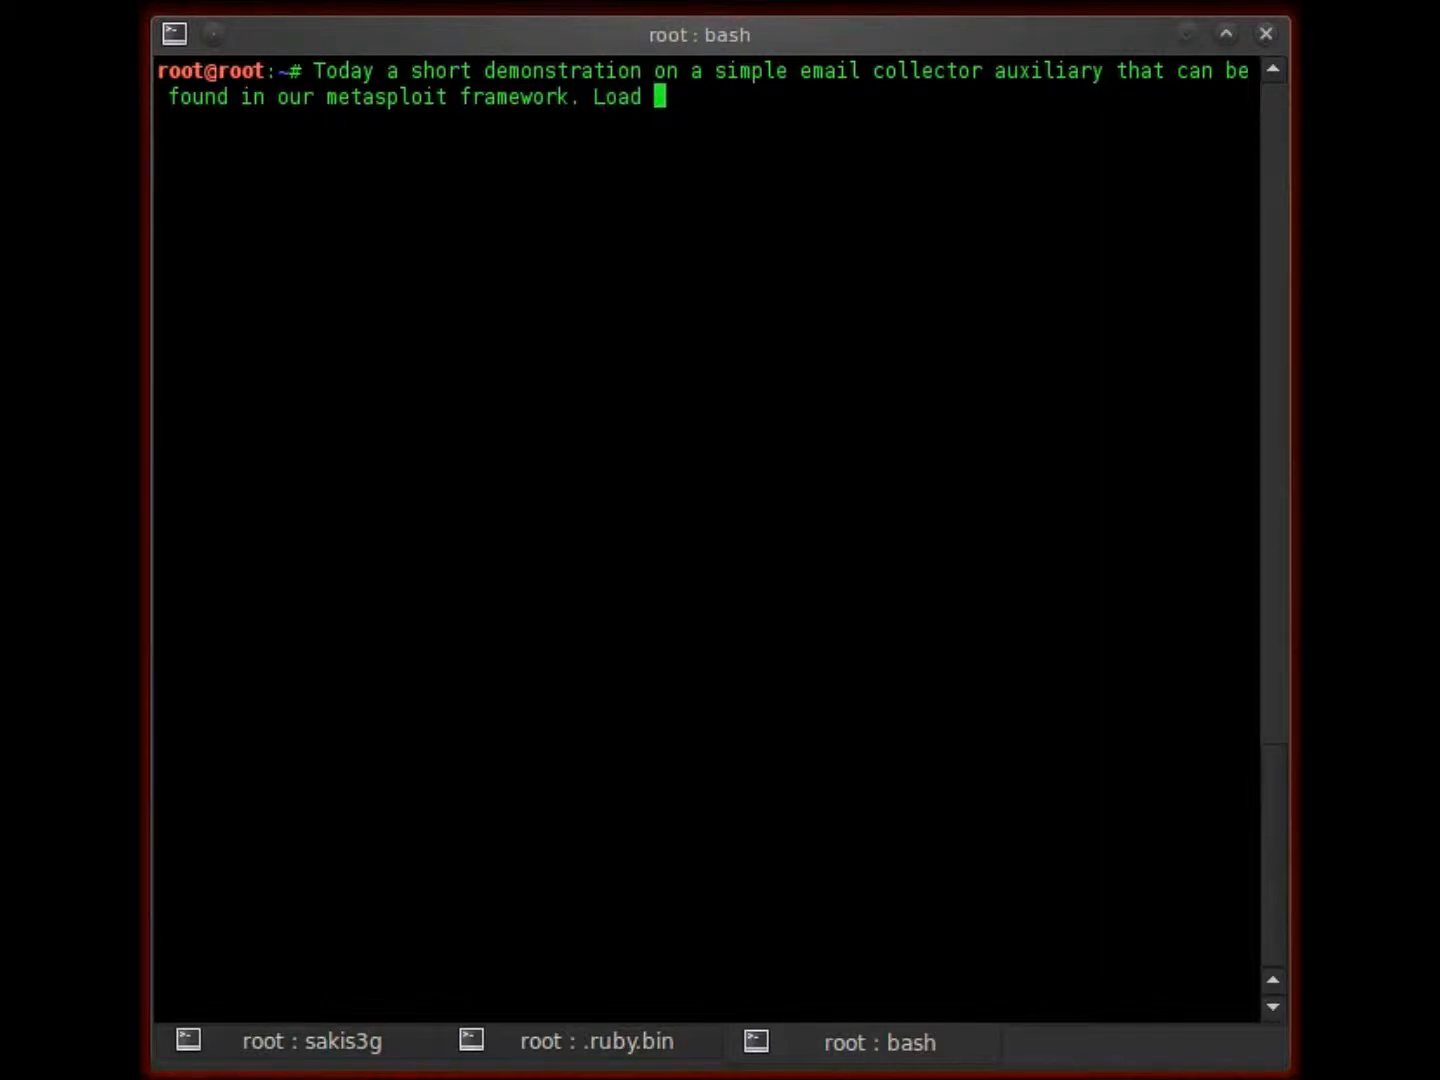
type("up your msfc")
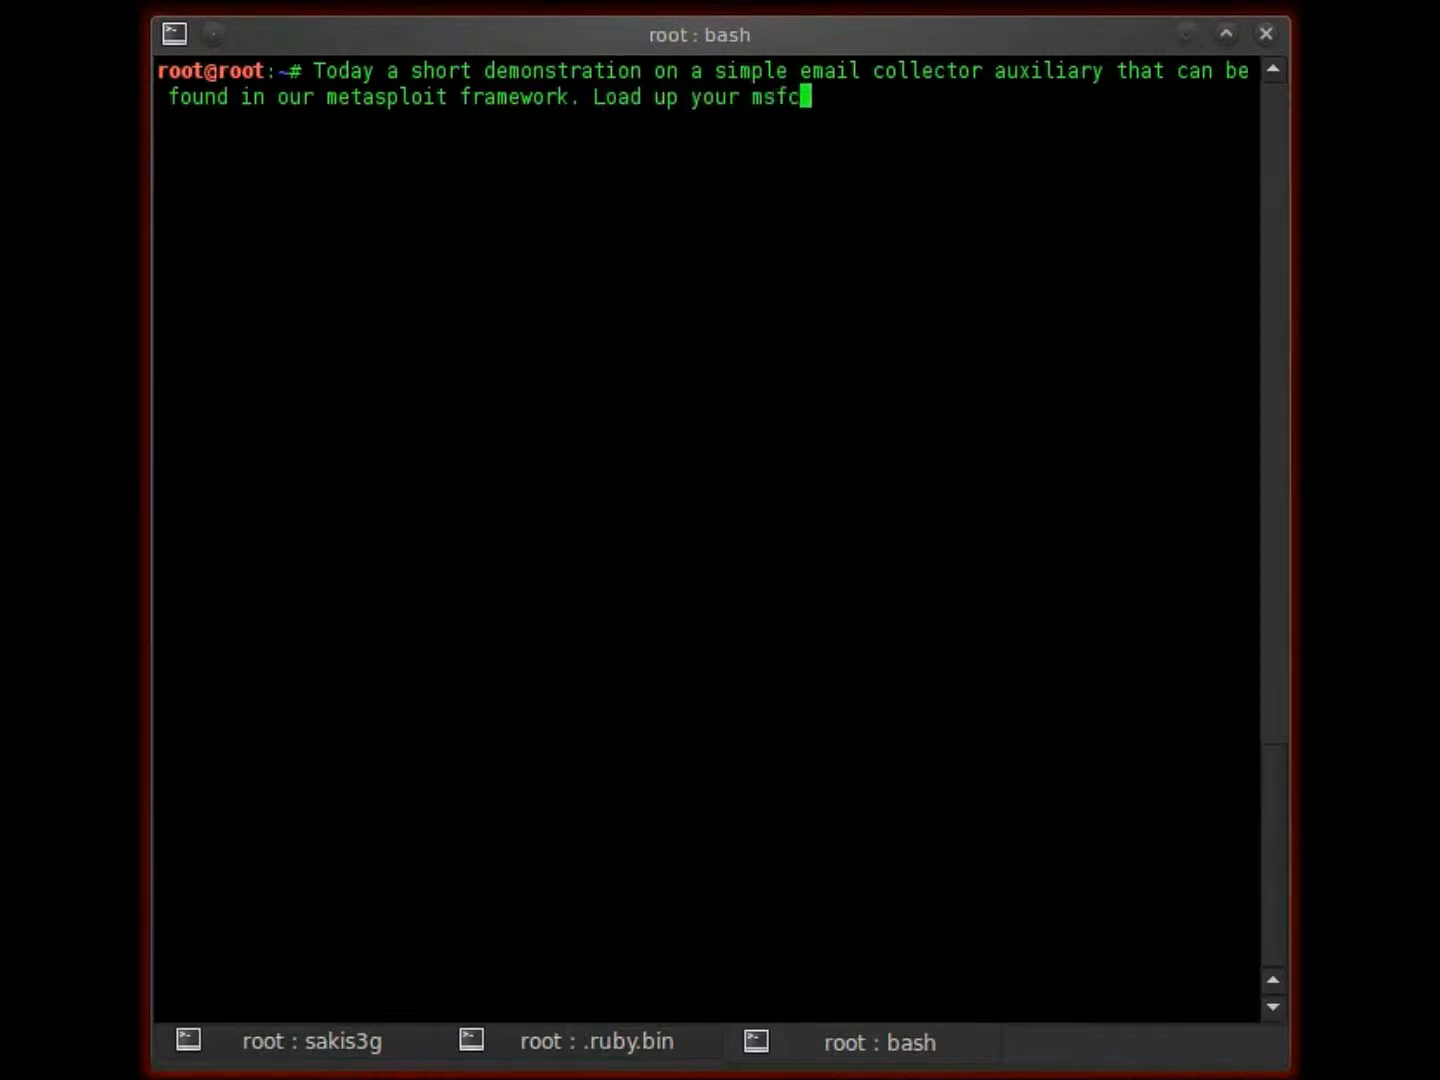
type("onsole and lets")
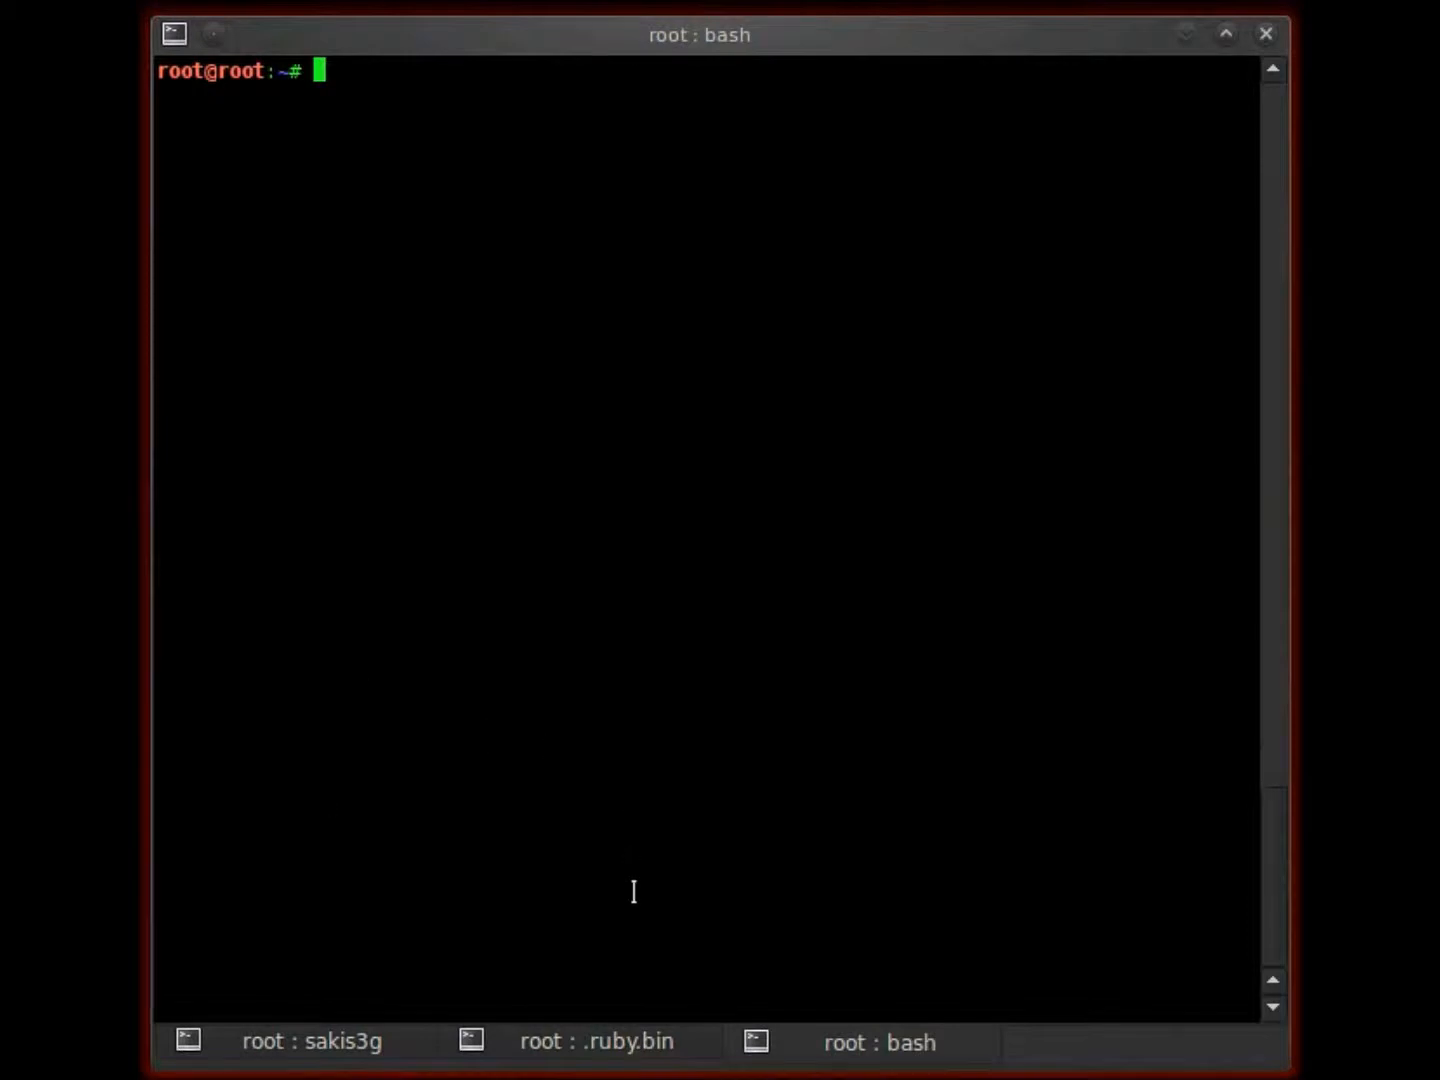
Launch msfconsole and begin a search for email modules at its prompt
type("msfconsole")
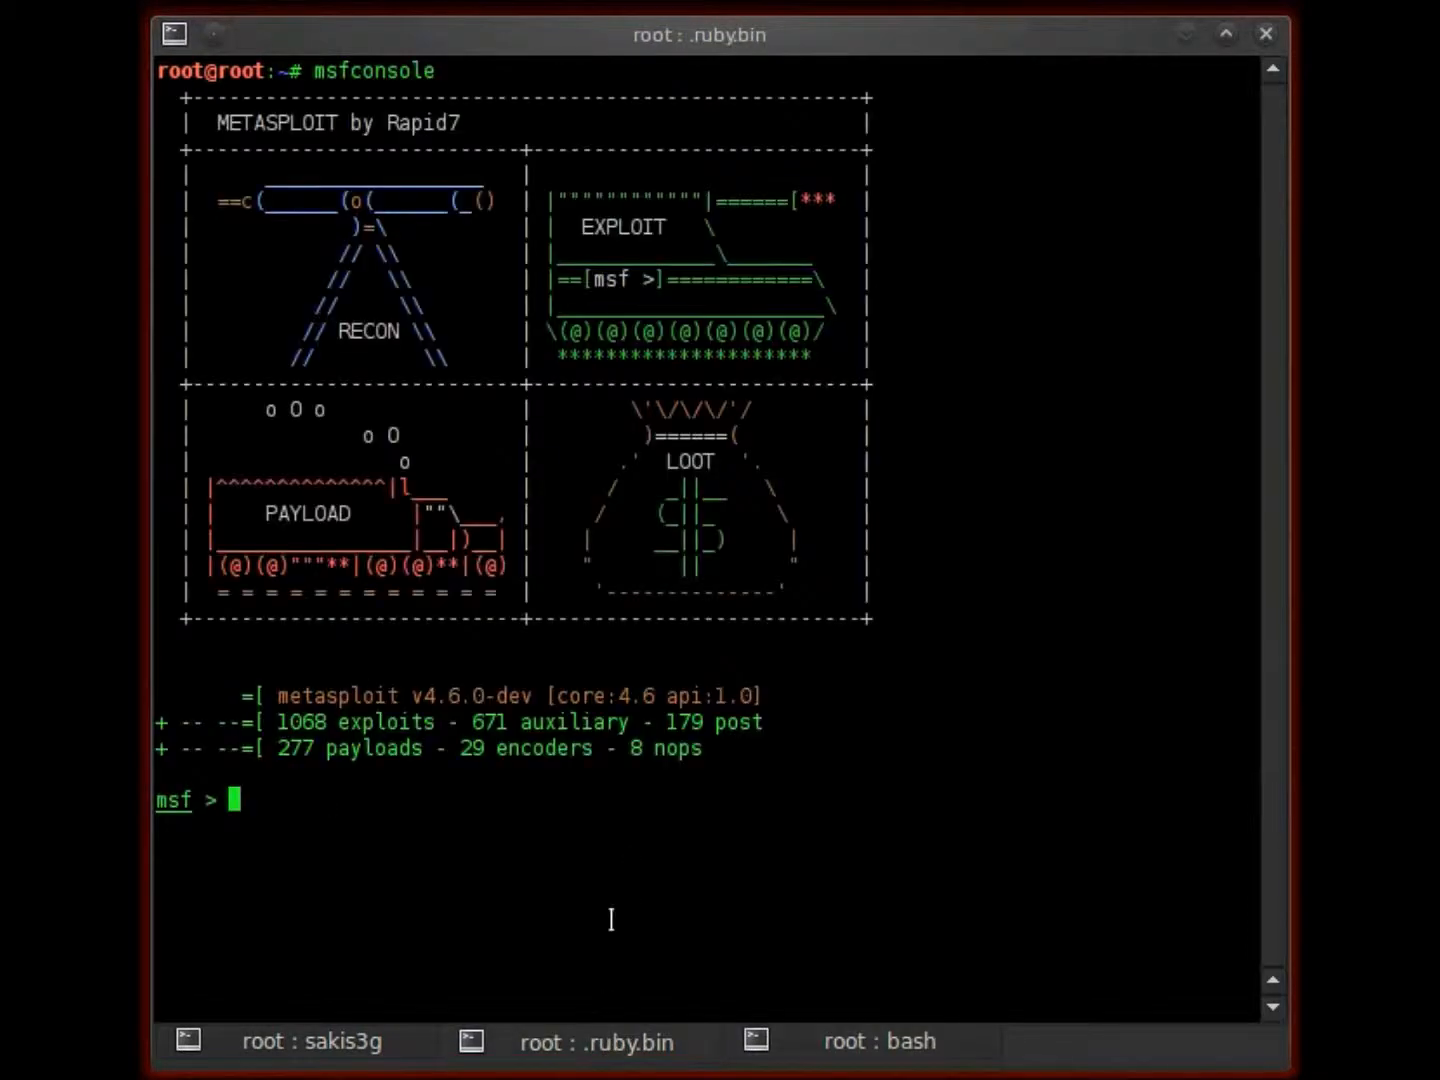
type("search email")
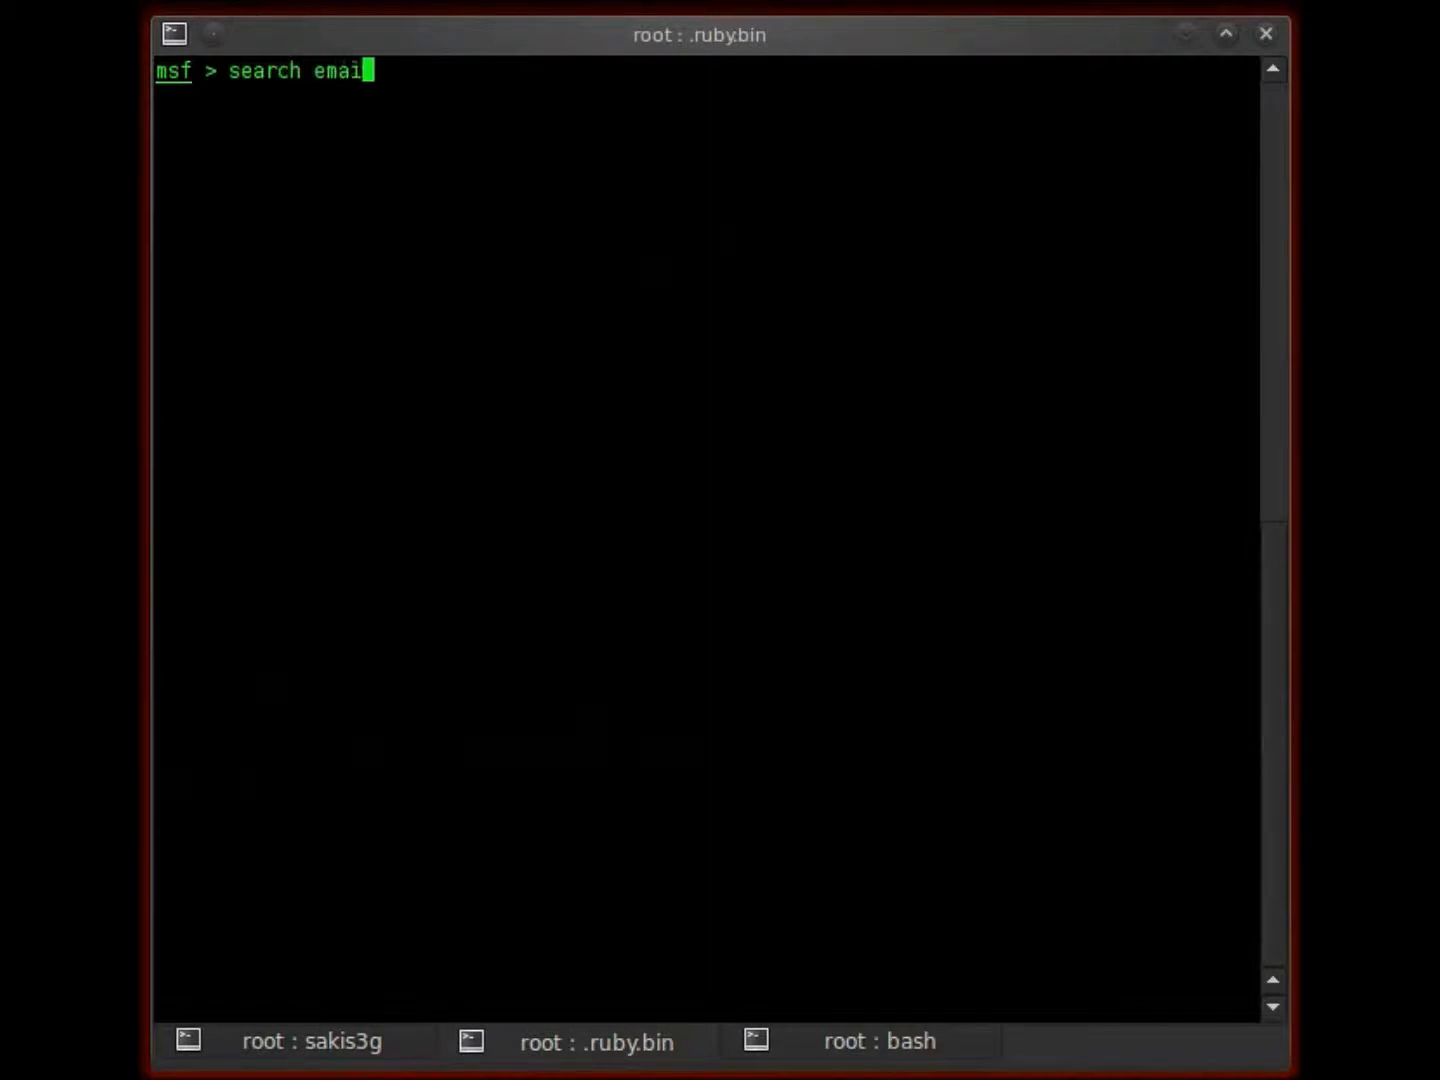
Search for email_collector and load auxiliary/gather/search_email_collector as the active module
type("_col")
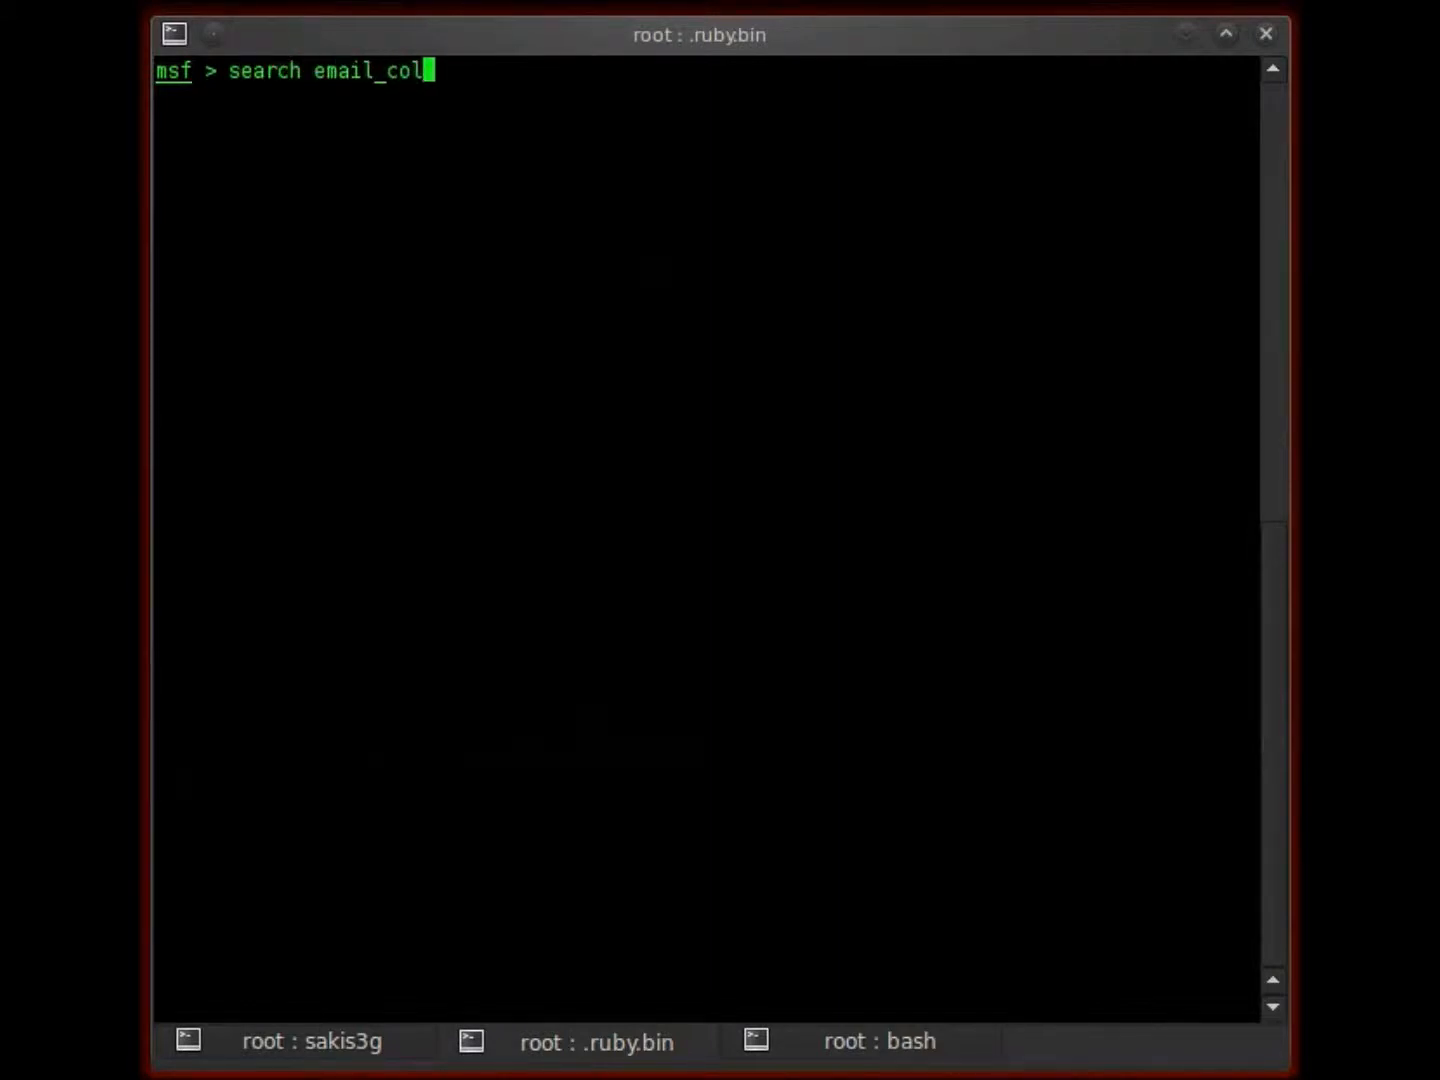
type("lector")
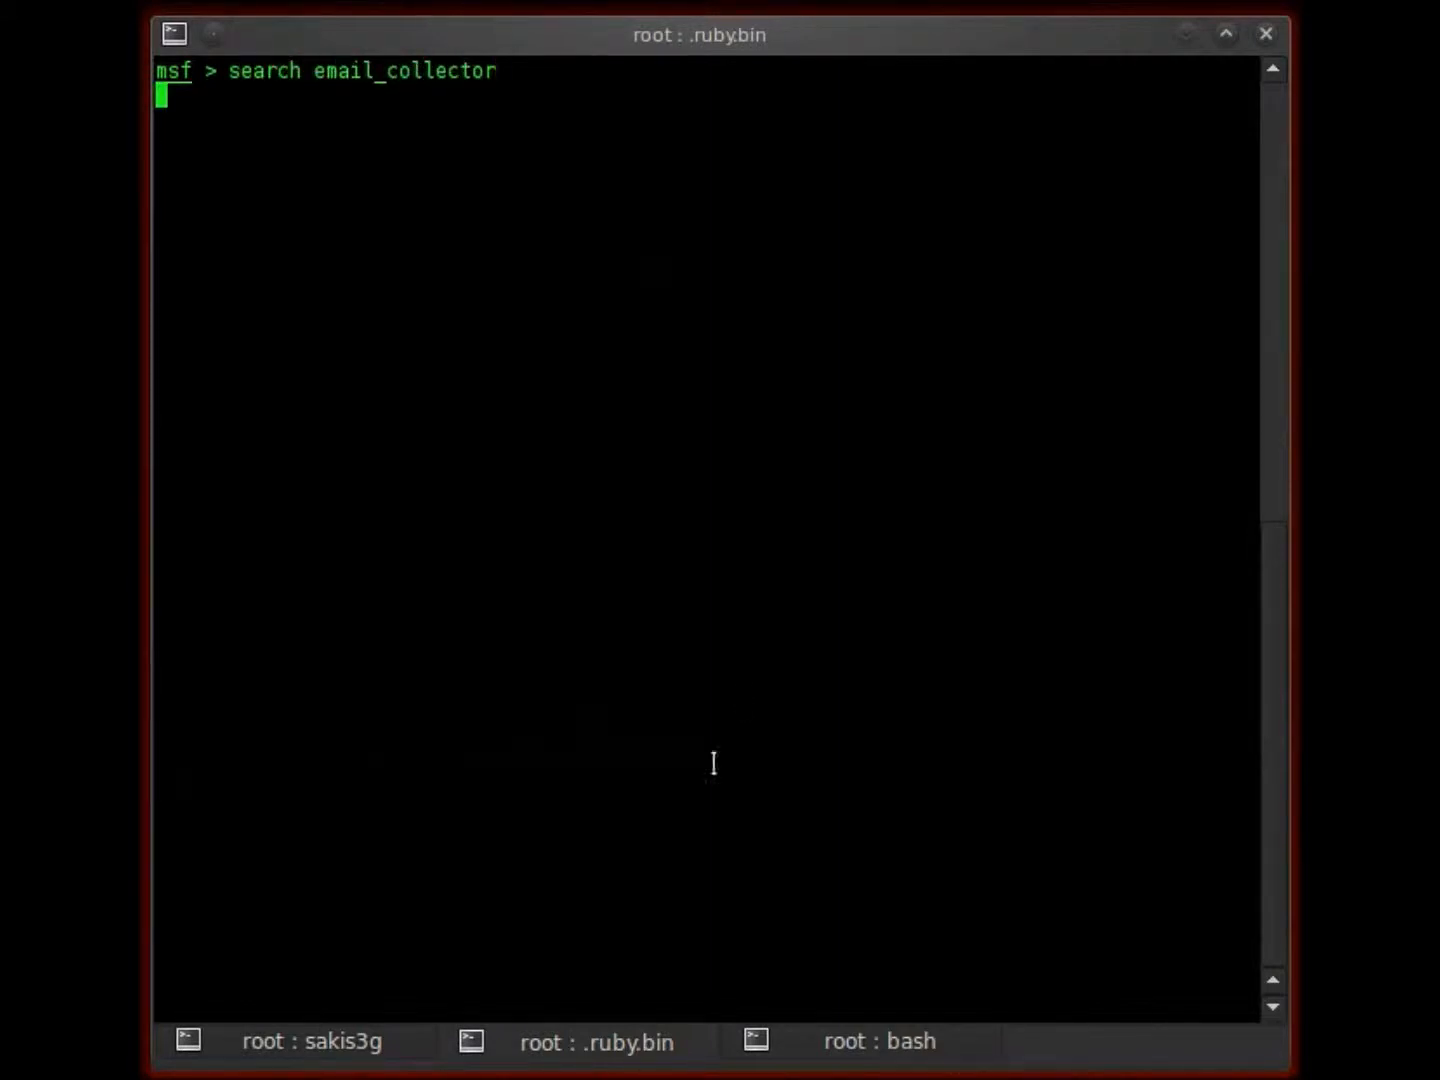
mouse_move(670, 276)
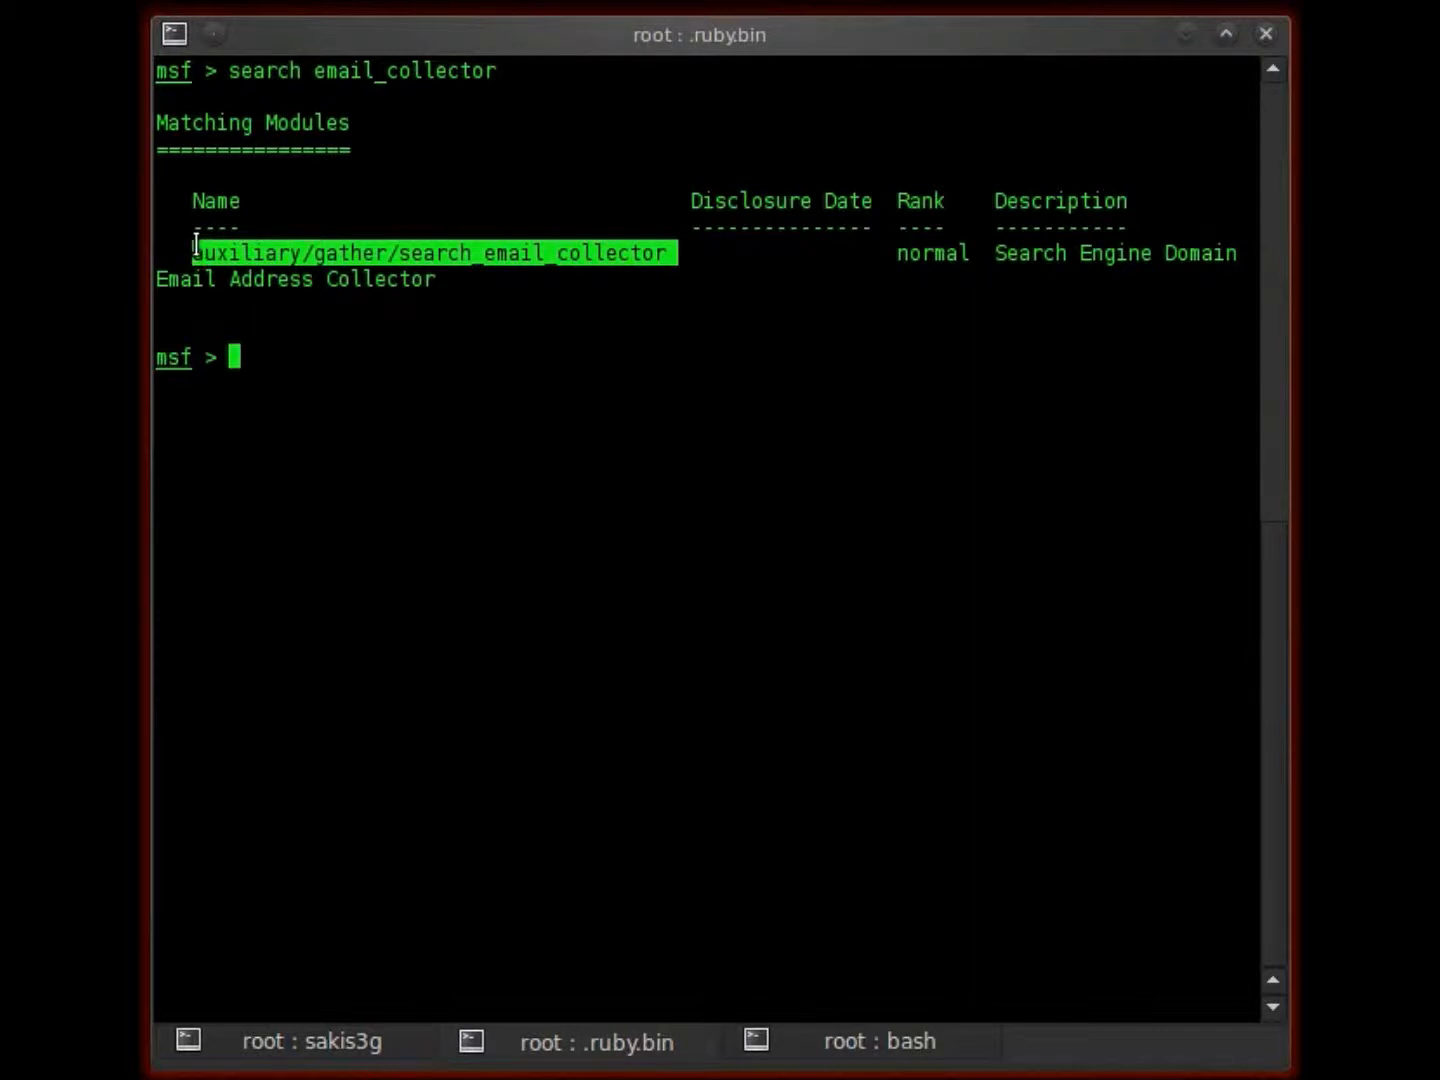
type("us")
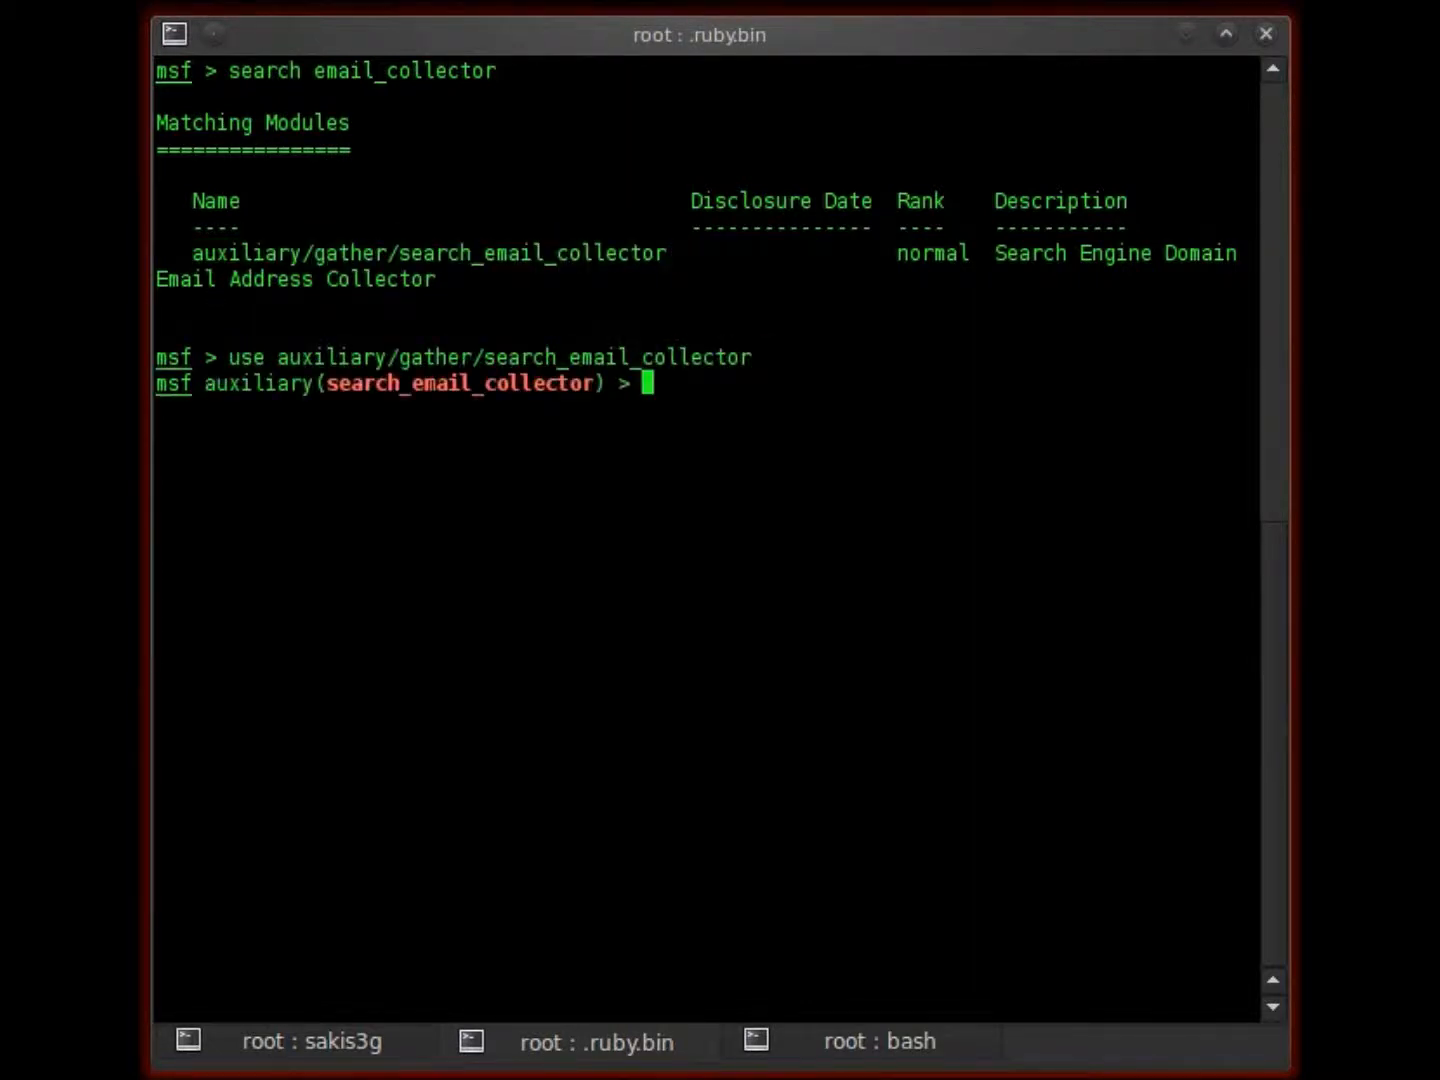
Show the module's info and highlight its description paragraph, then begin a set command
type("info")
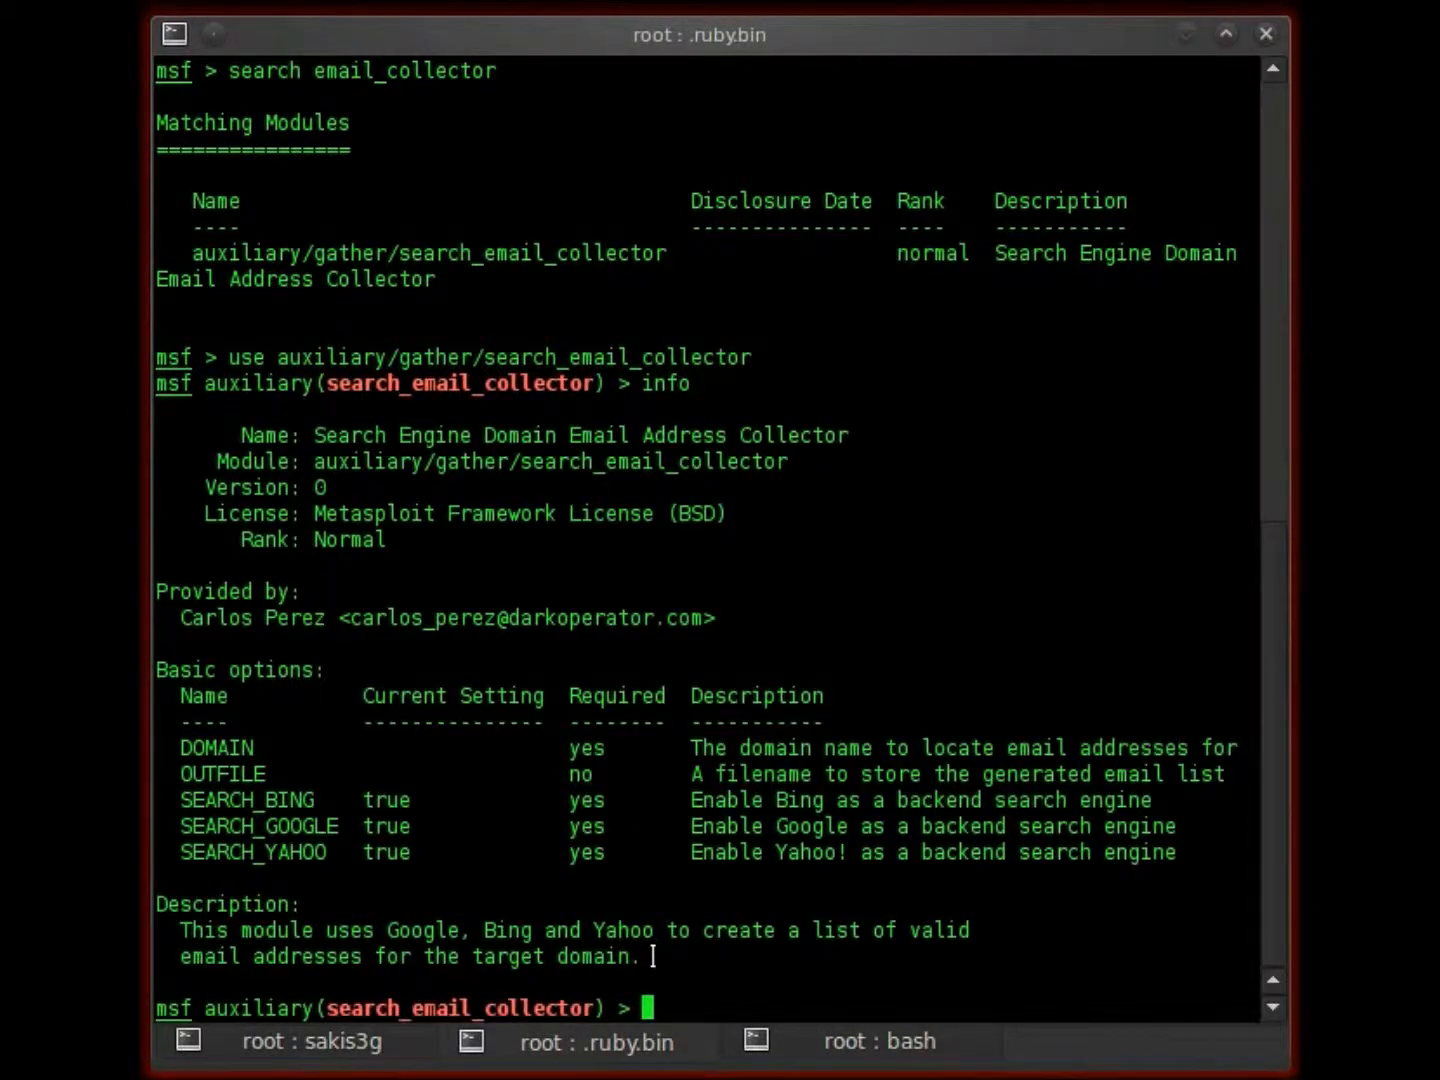
left_click_drag(178, 930, 648, 960)
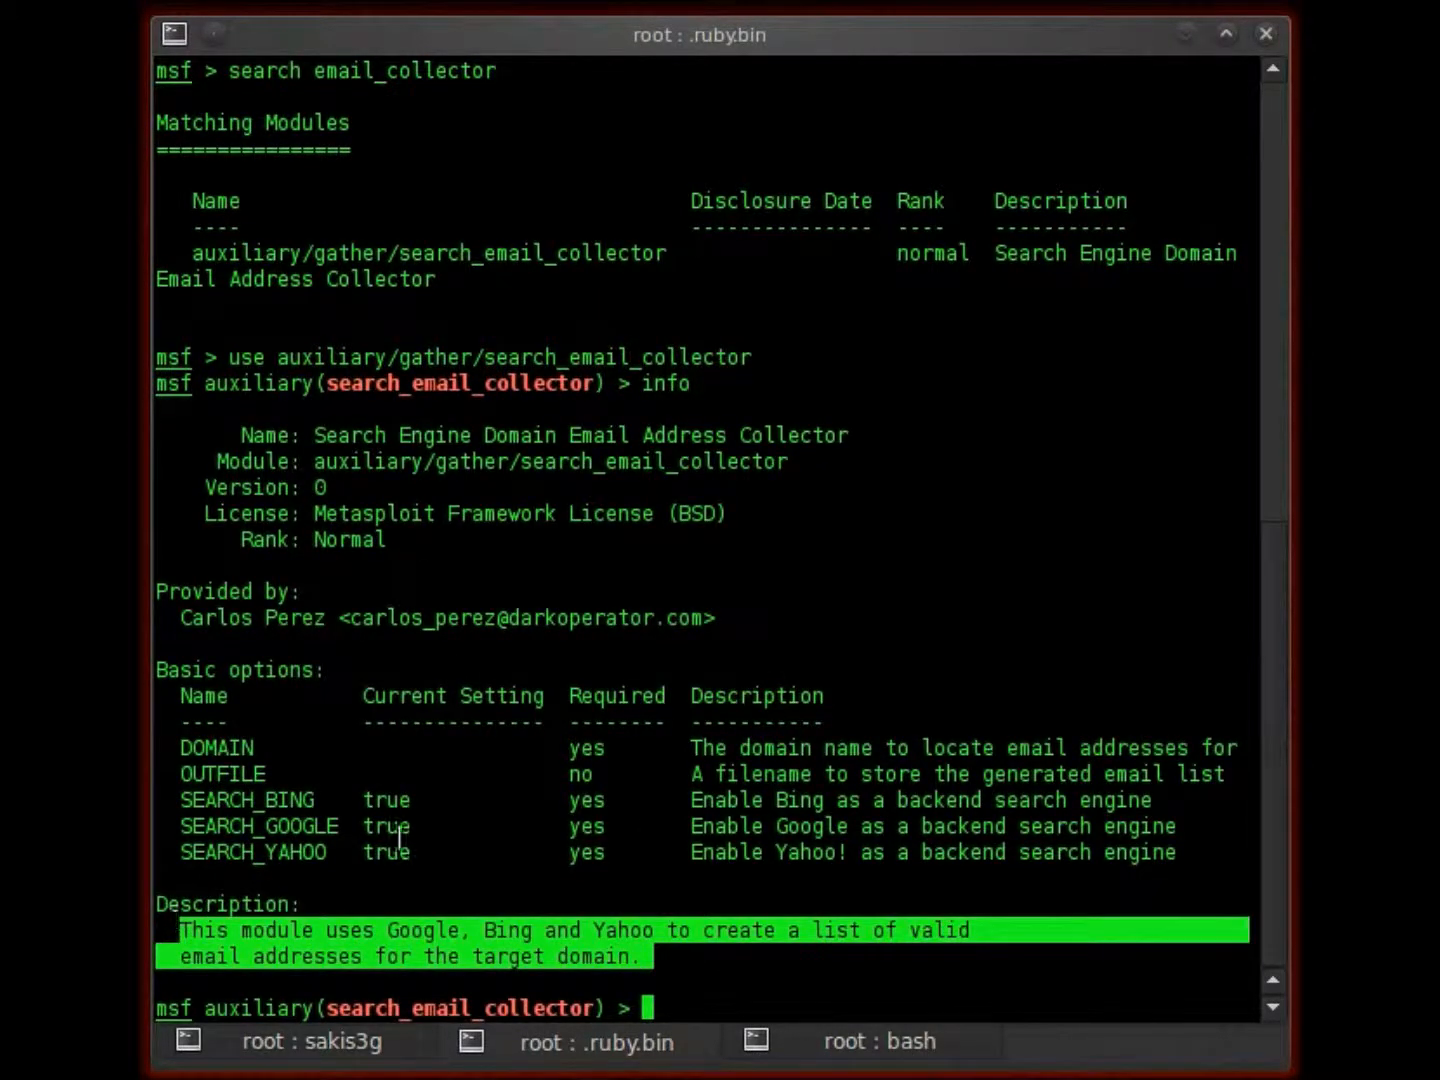
type("set D")
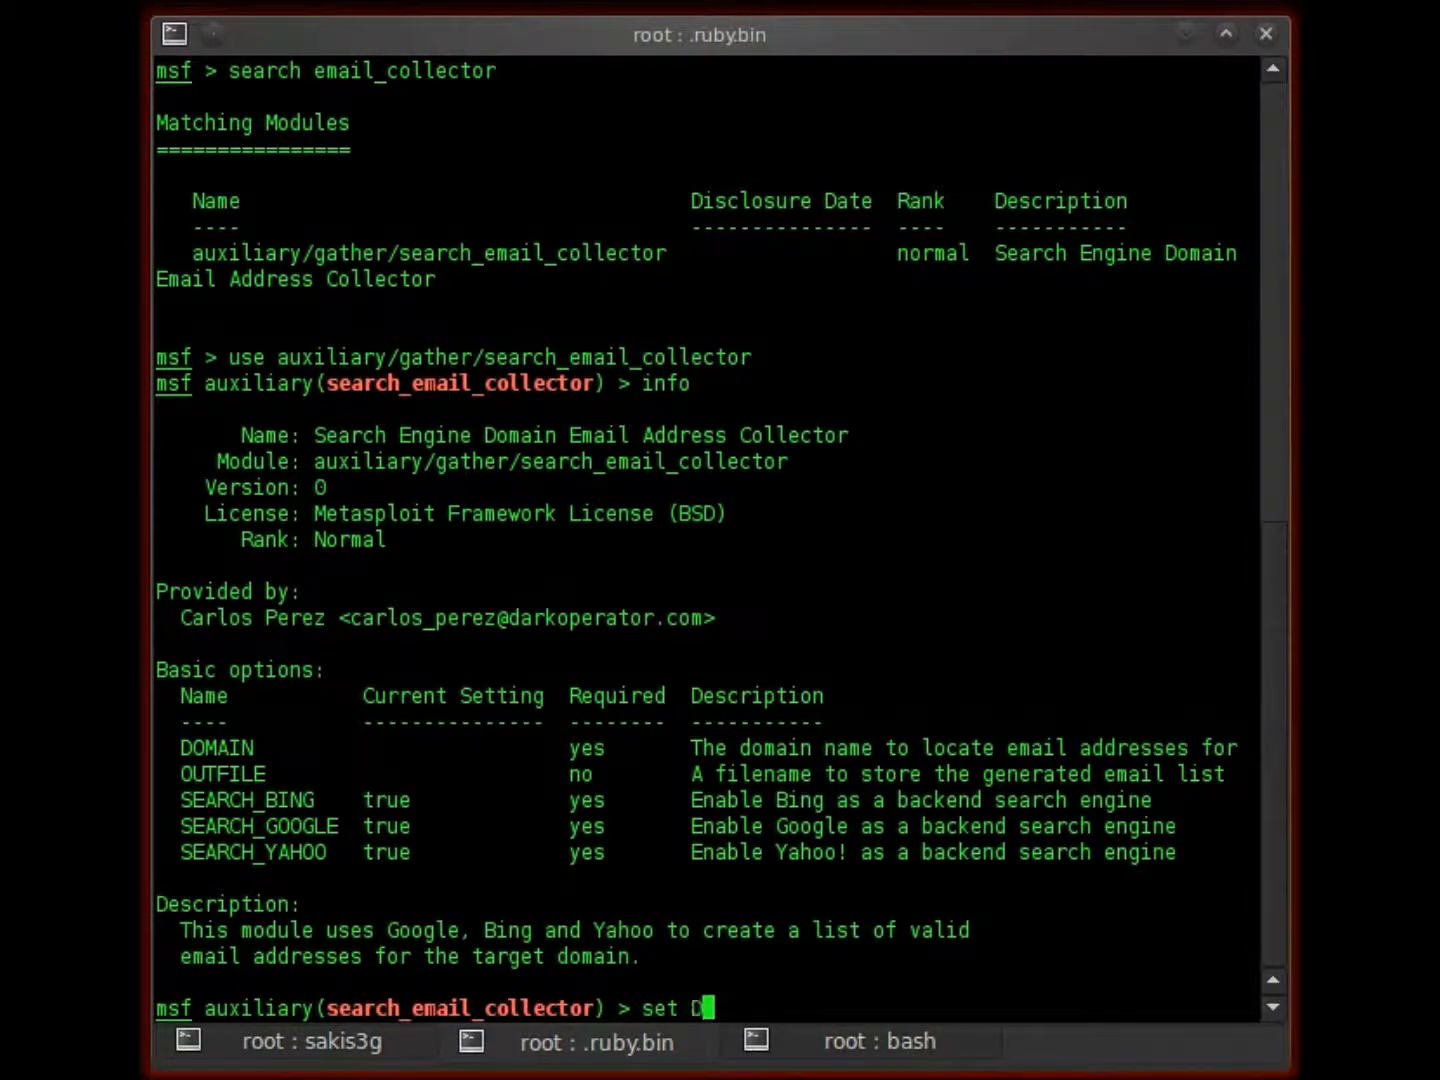
Set DOMAIN to fbi.gov.us and run the collector, listing 15 harvested email addresses
type("OMAIN")
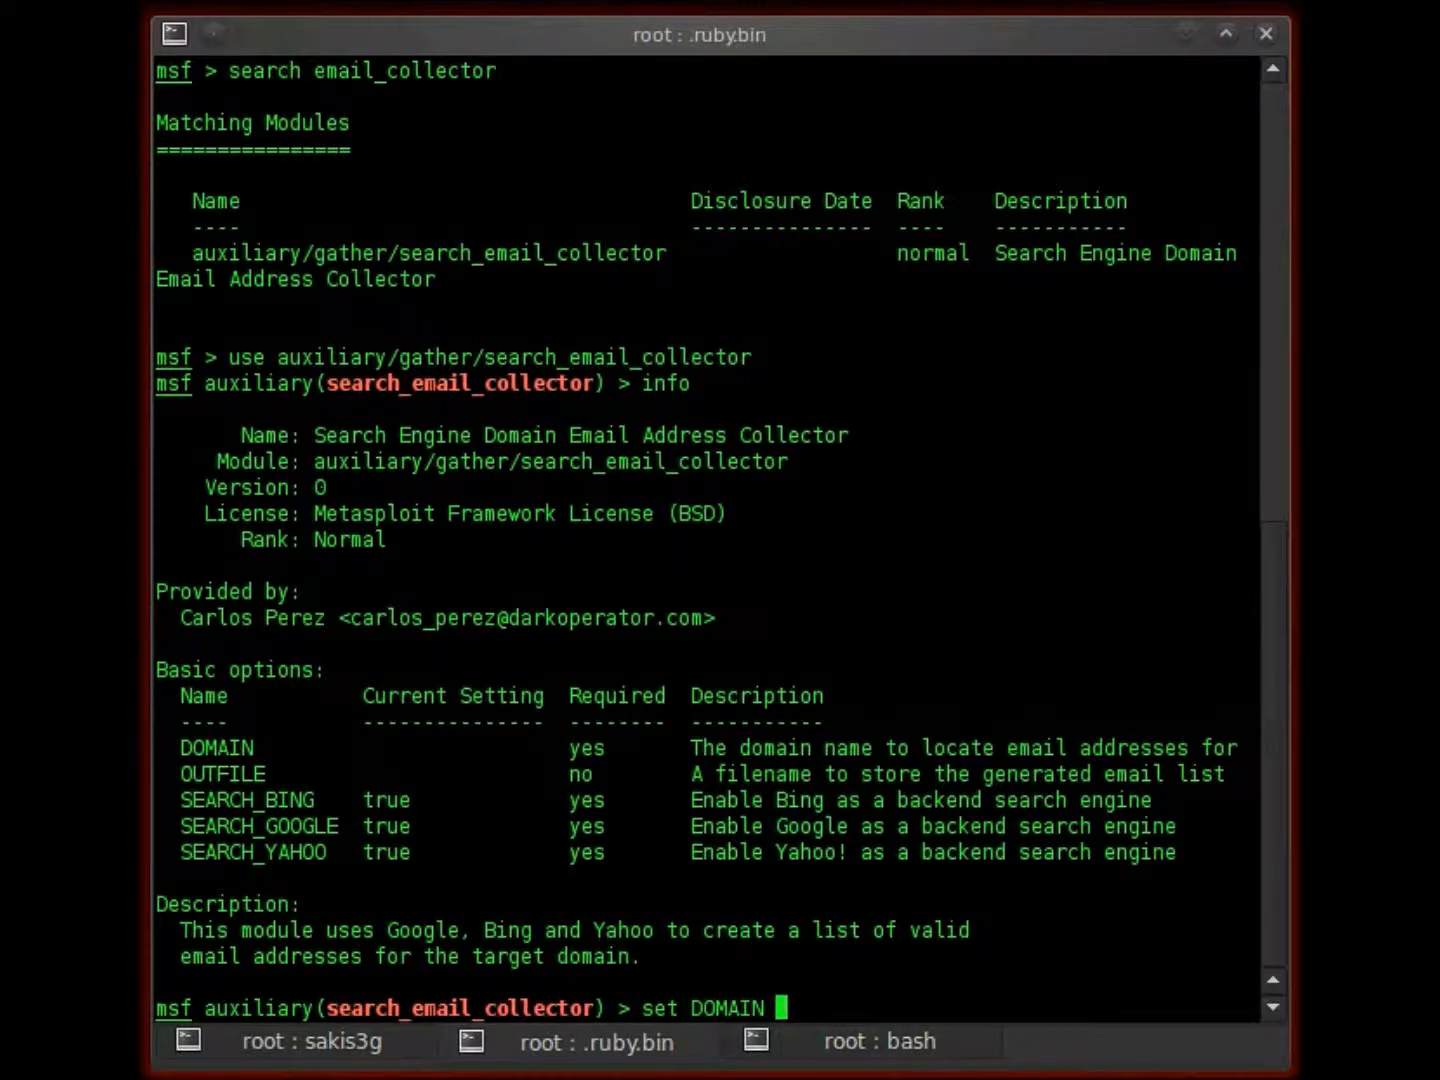
type("fbi.gov.u")
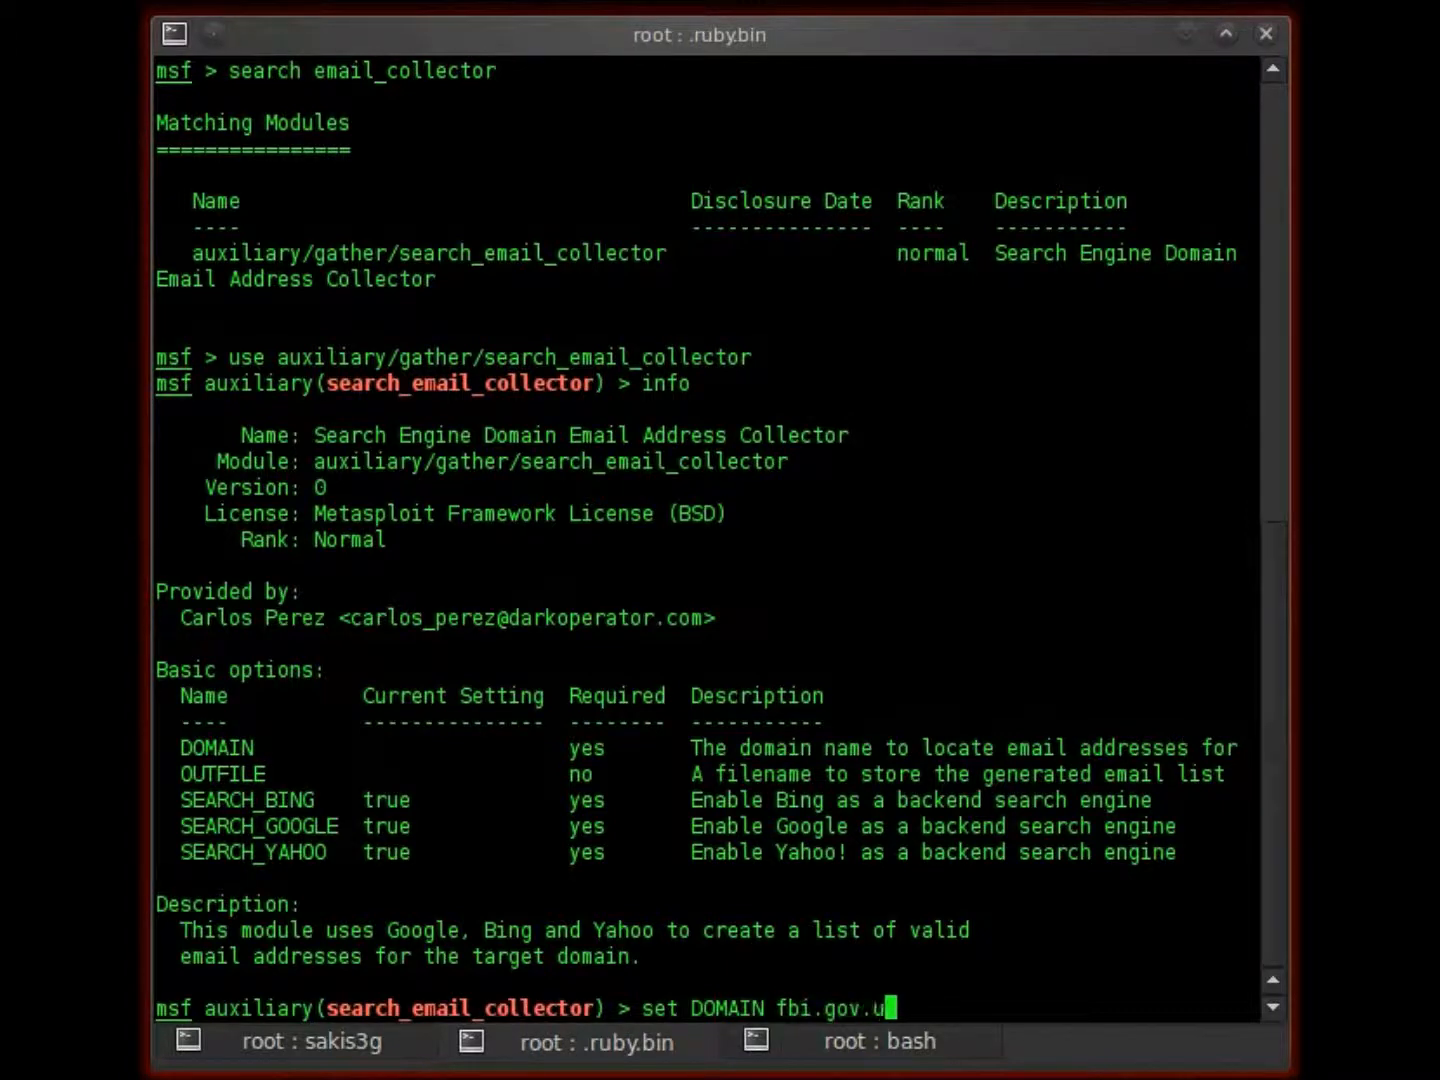
type("s")
type("run")
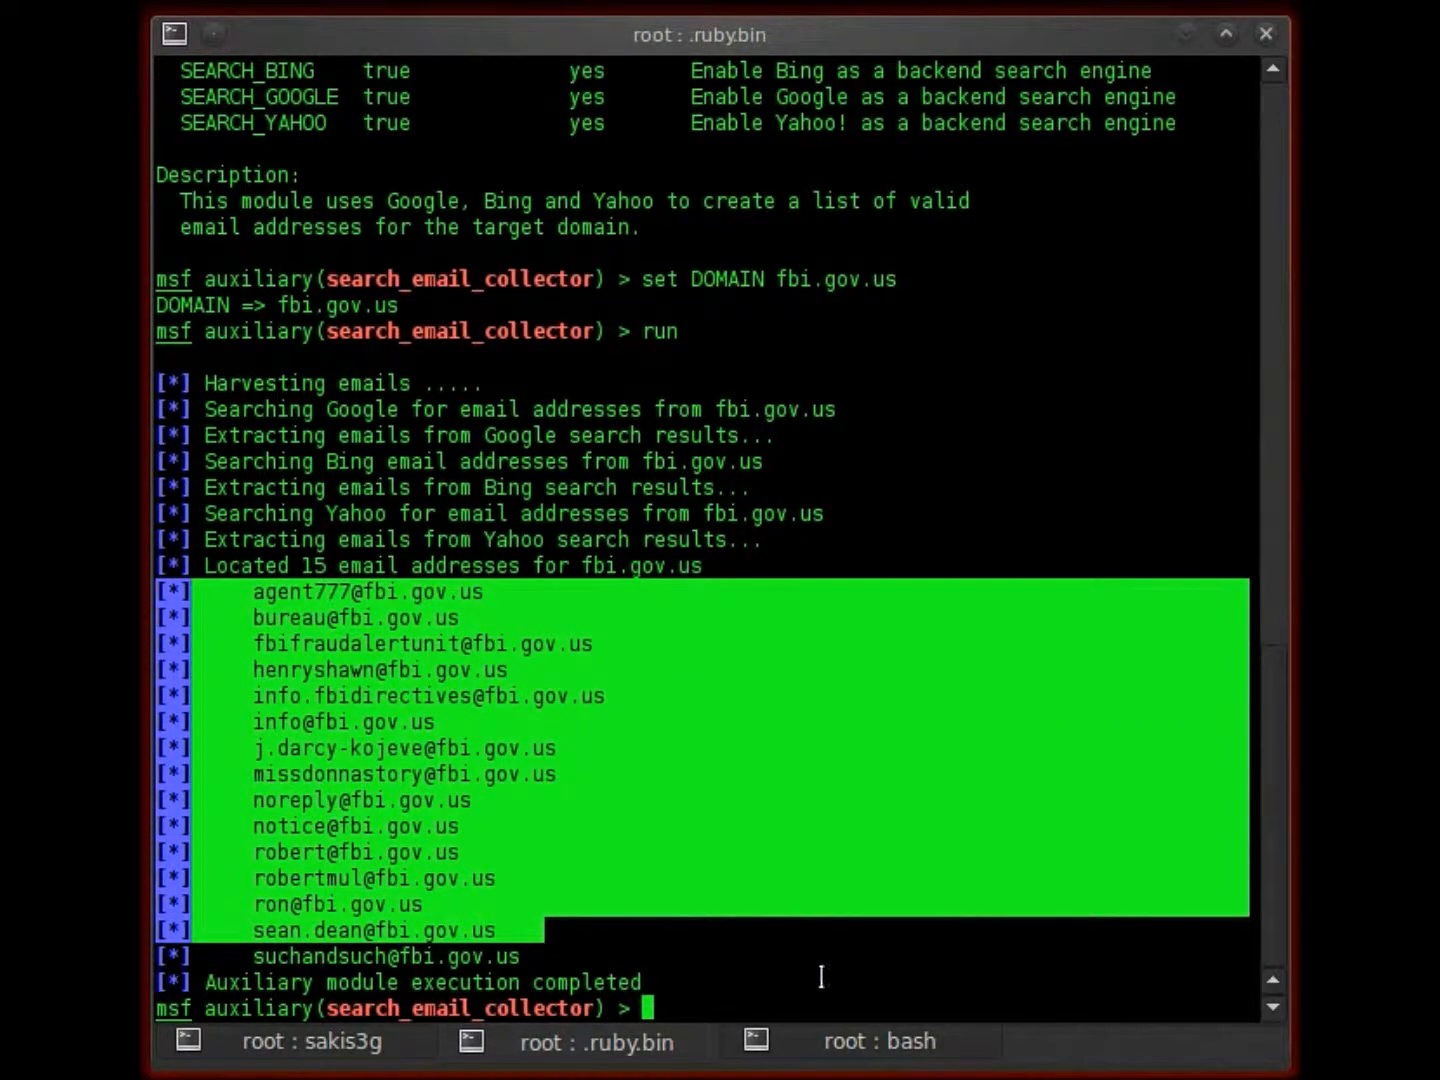
Clear the results and note that public email searches do not break the law
type("clea")
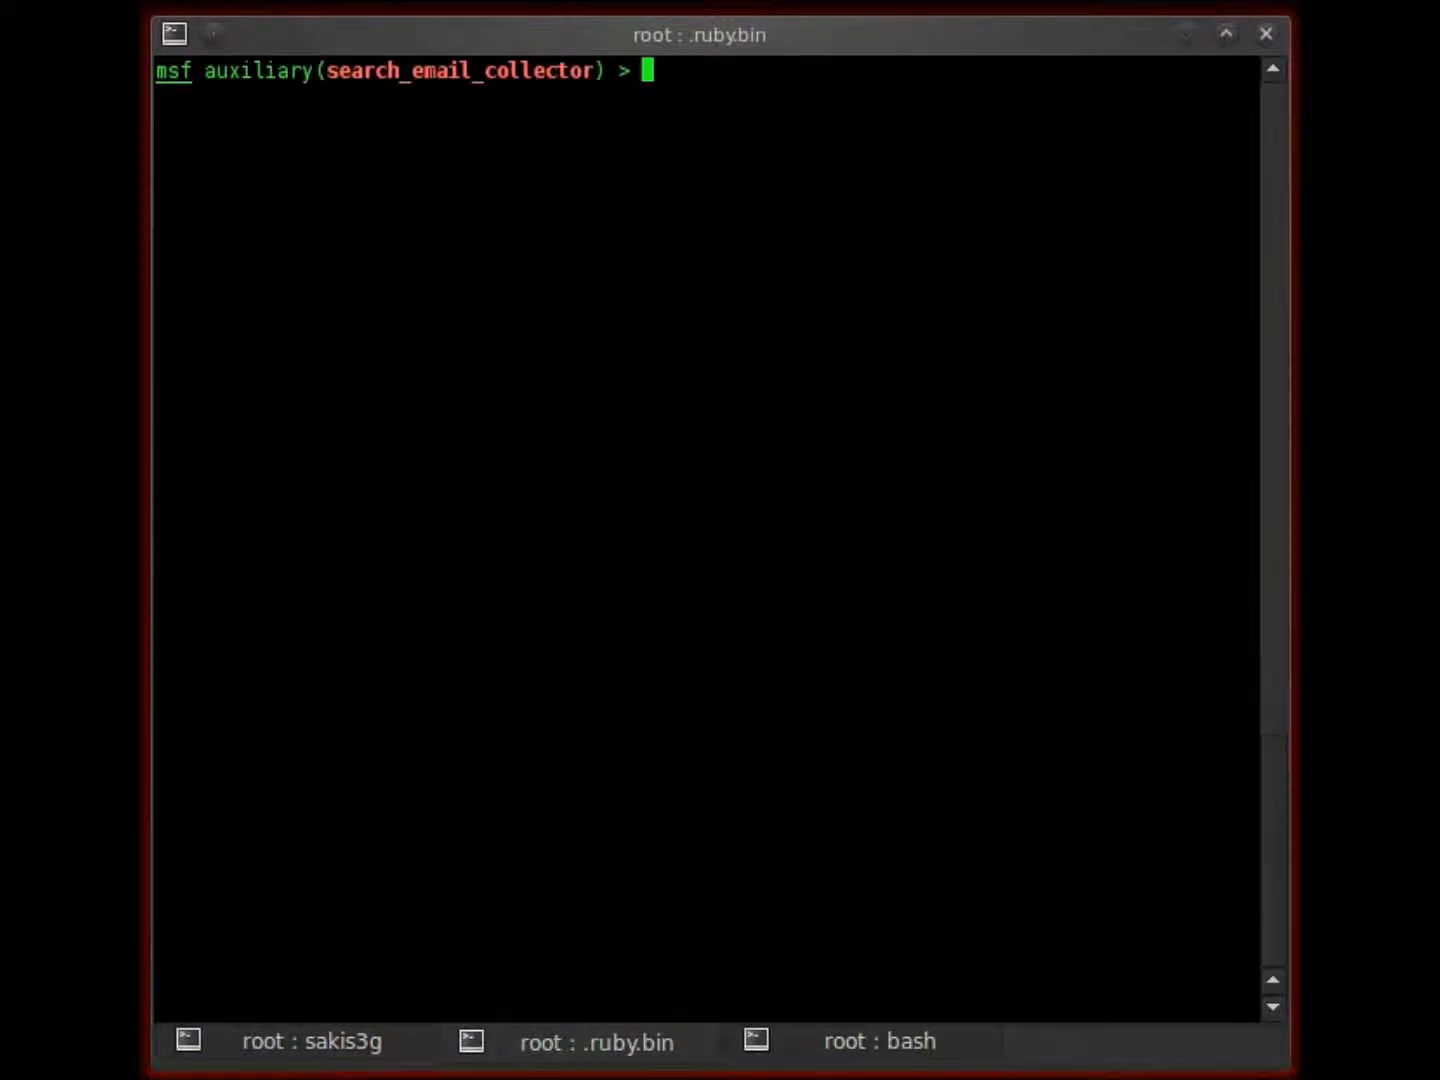
type("We are not br")
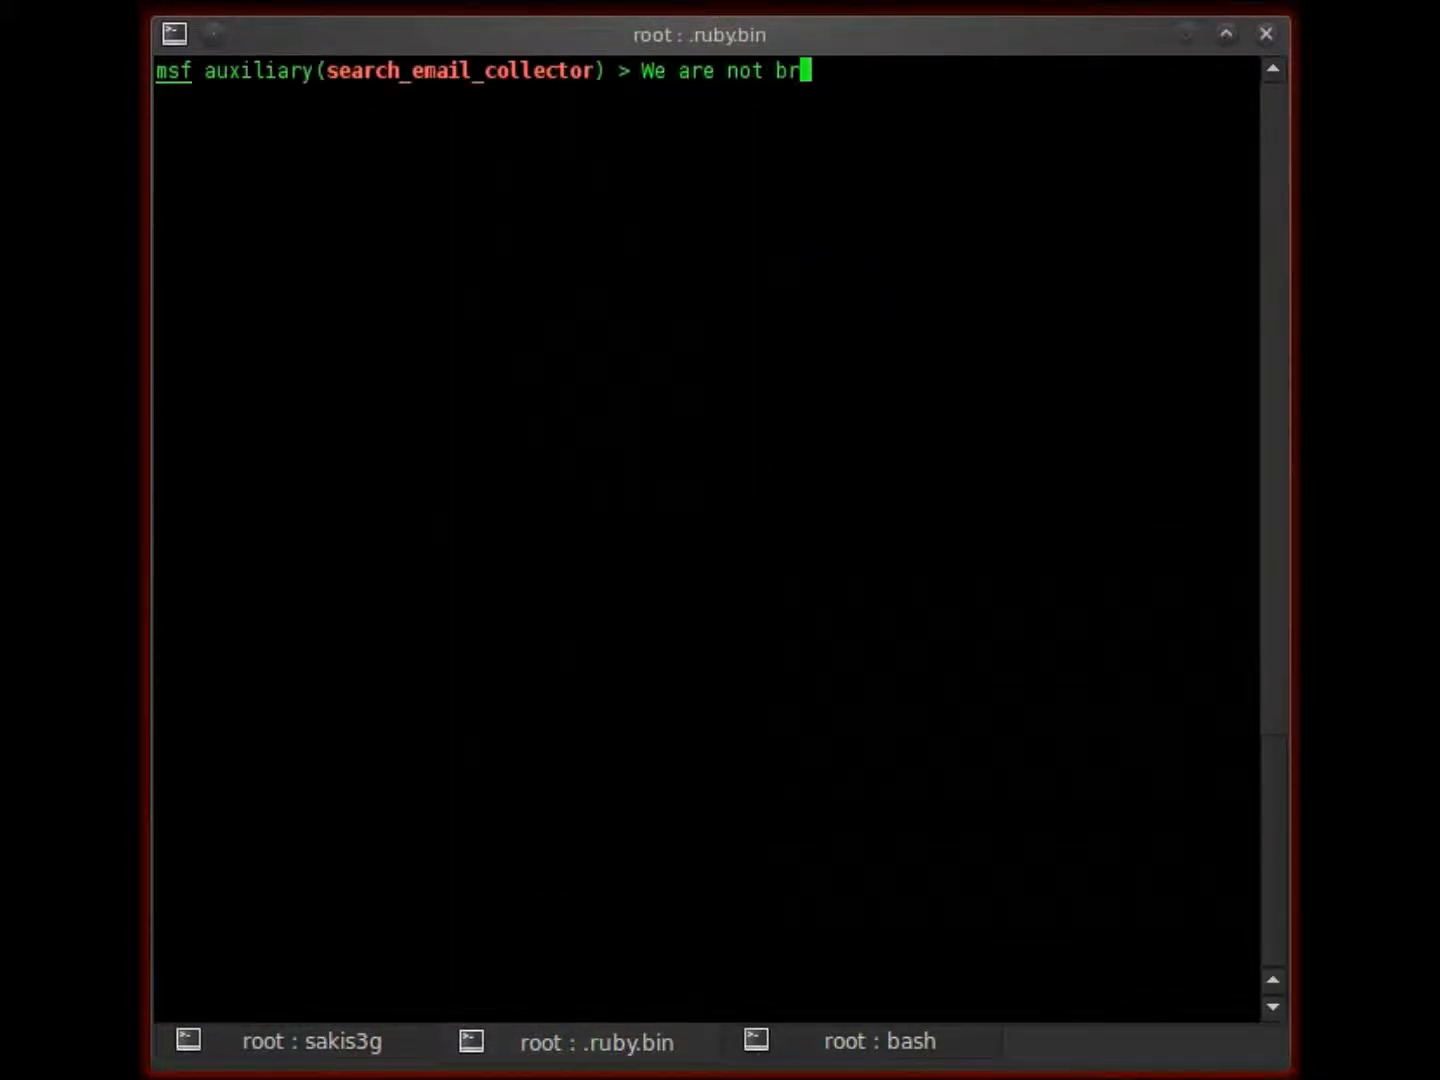
type("eaking the law here as we are enumerating the email addresses from pub")
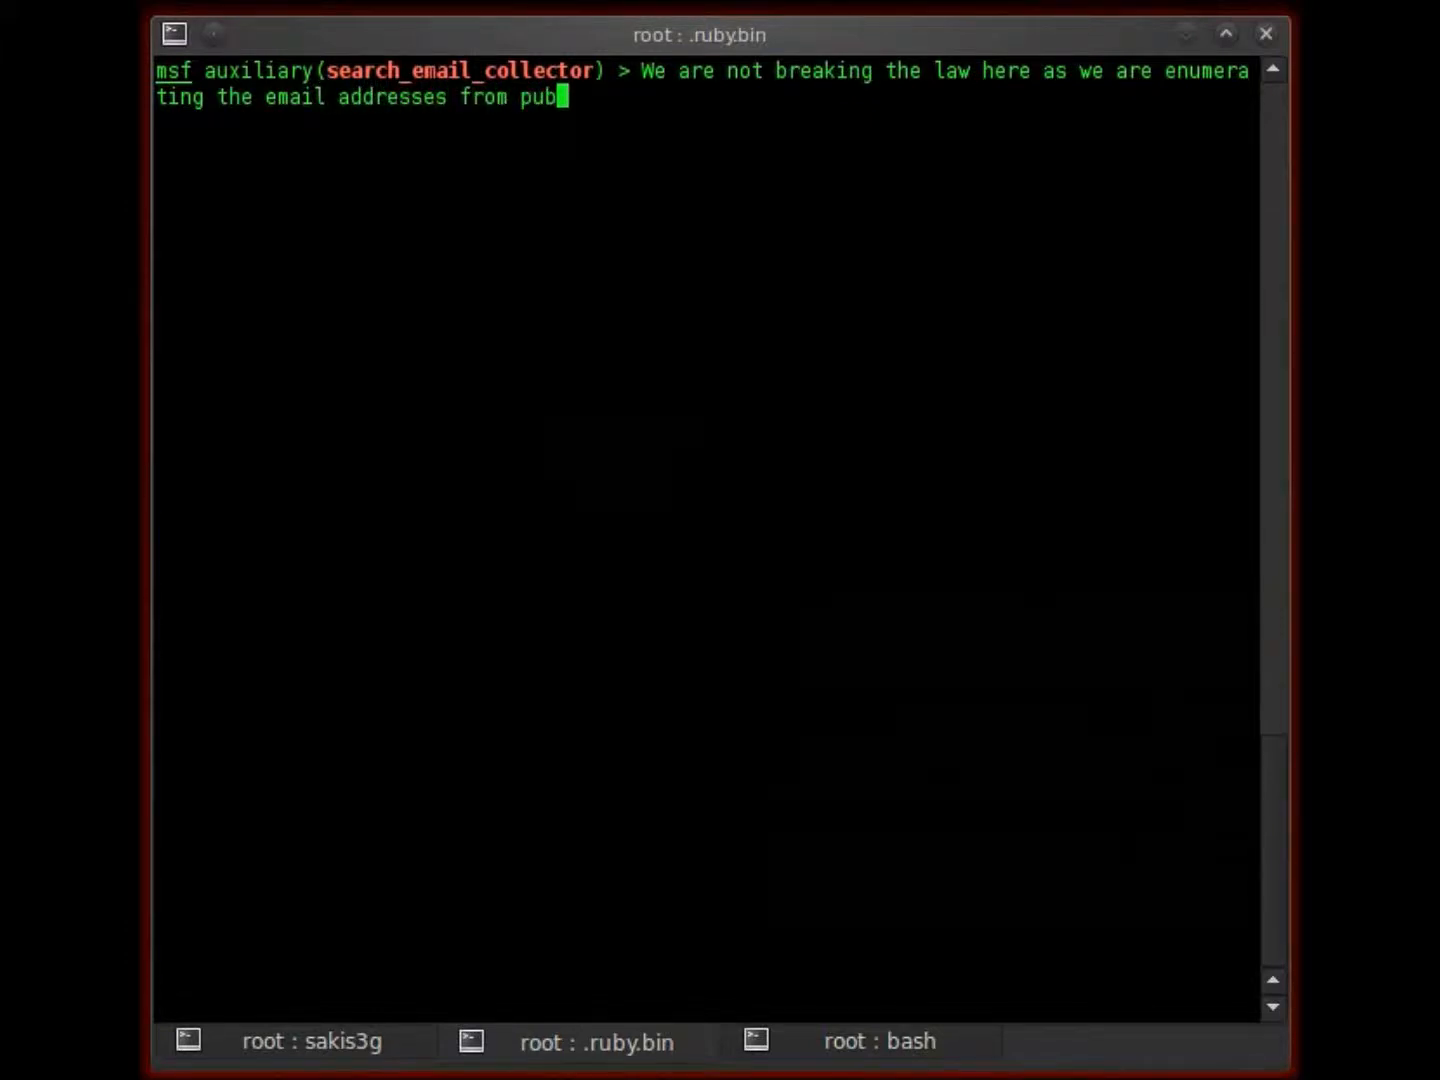
type("lic sear")
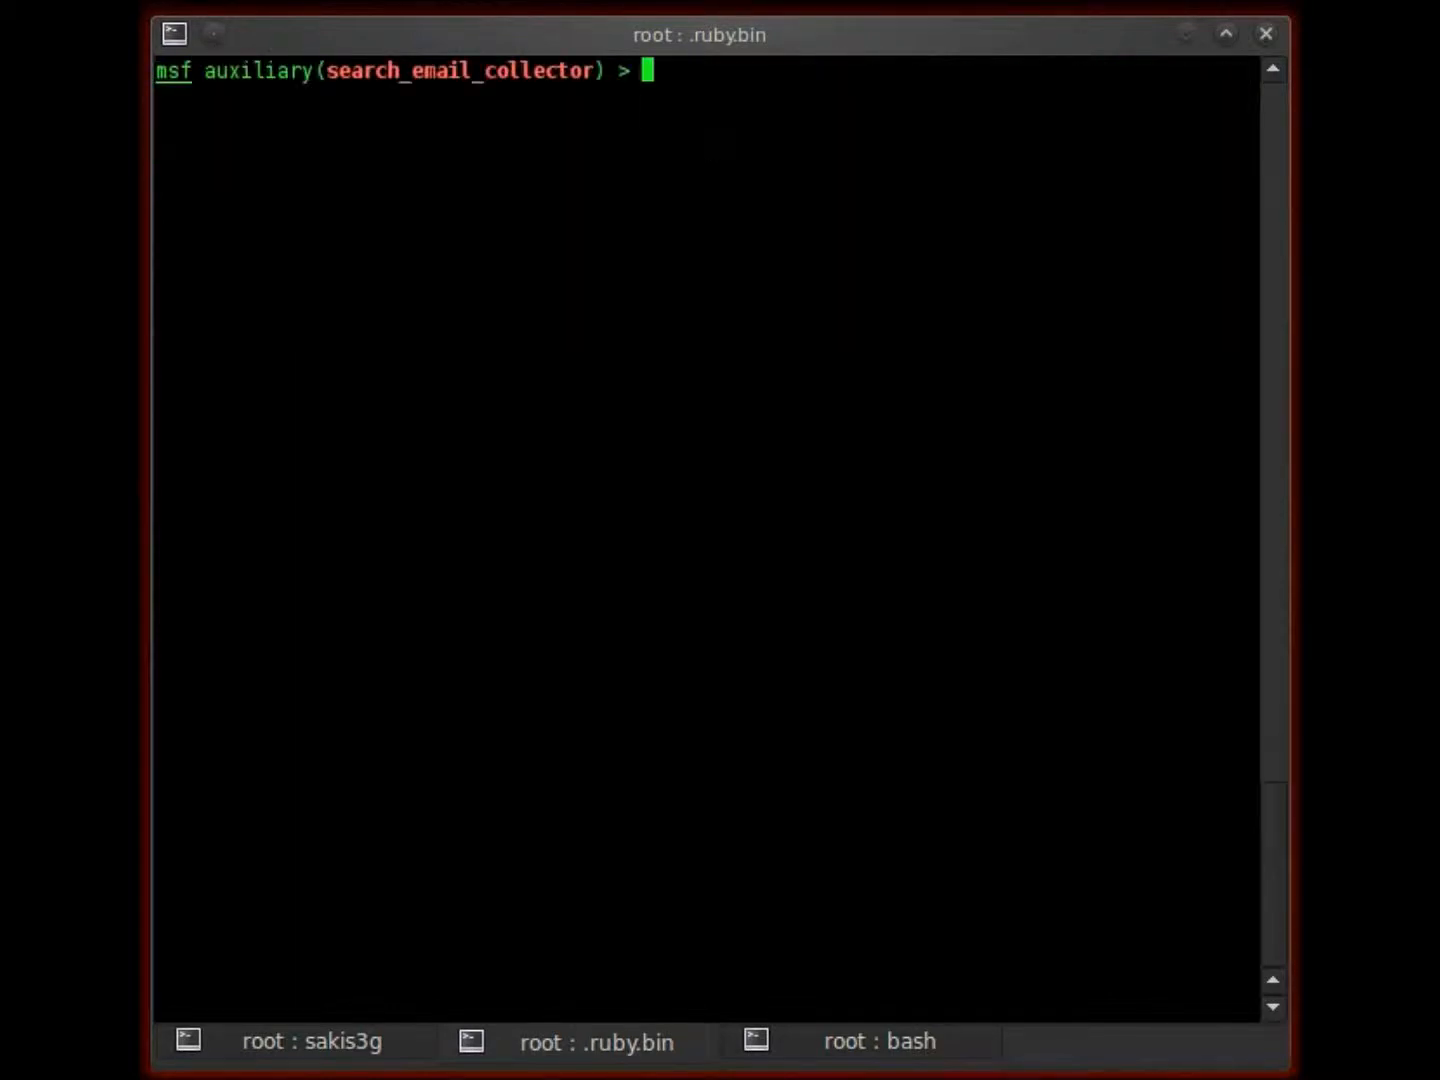
Sign off with 'Till next time...' and the name James
type("TIll")
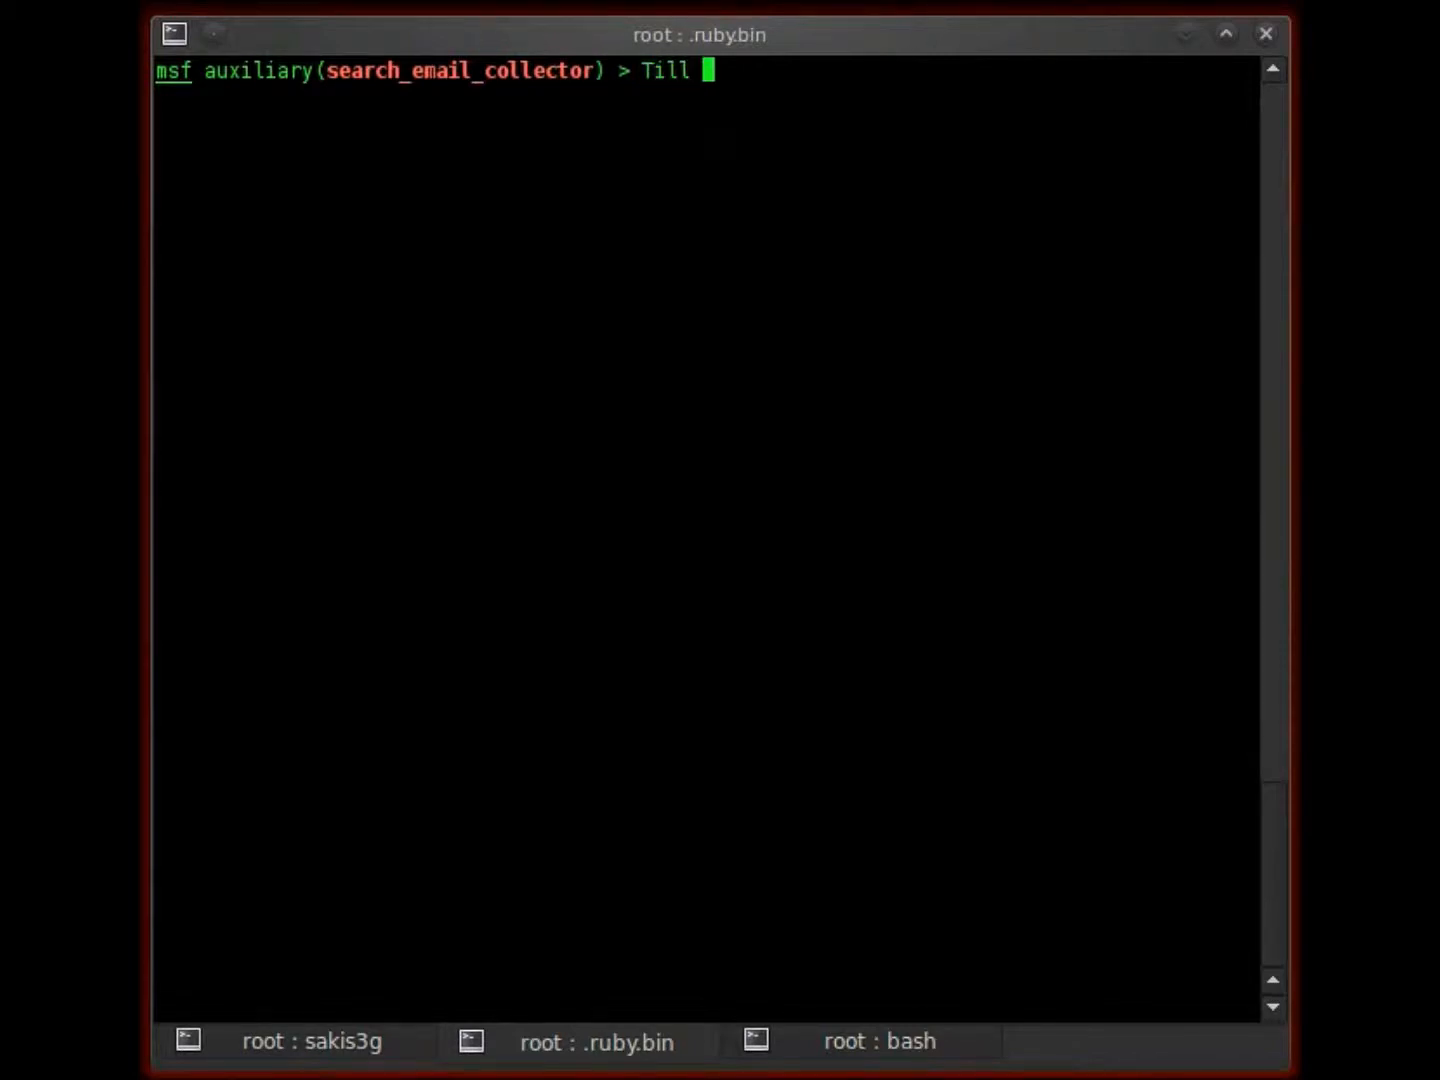
type("next time...")
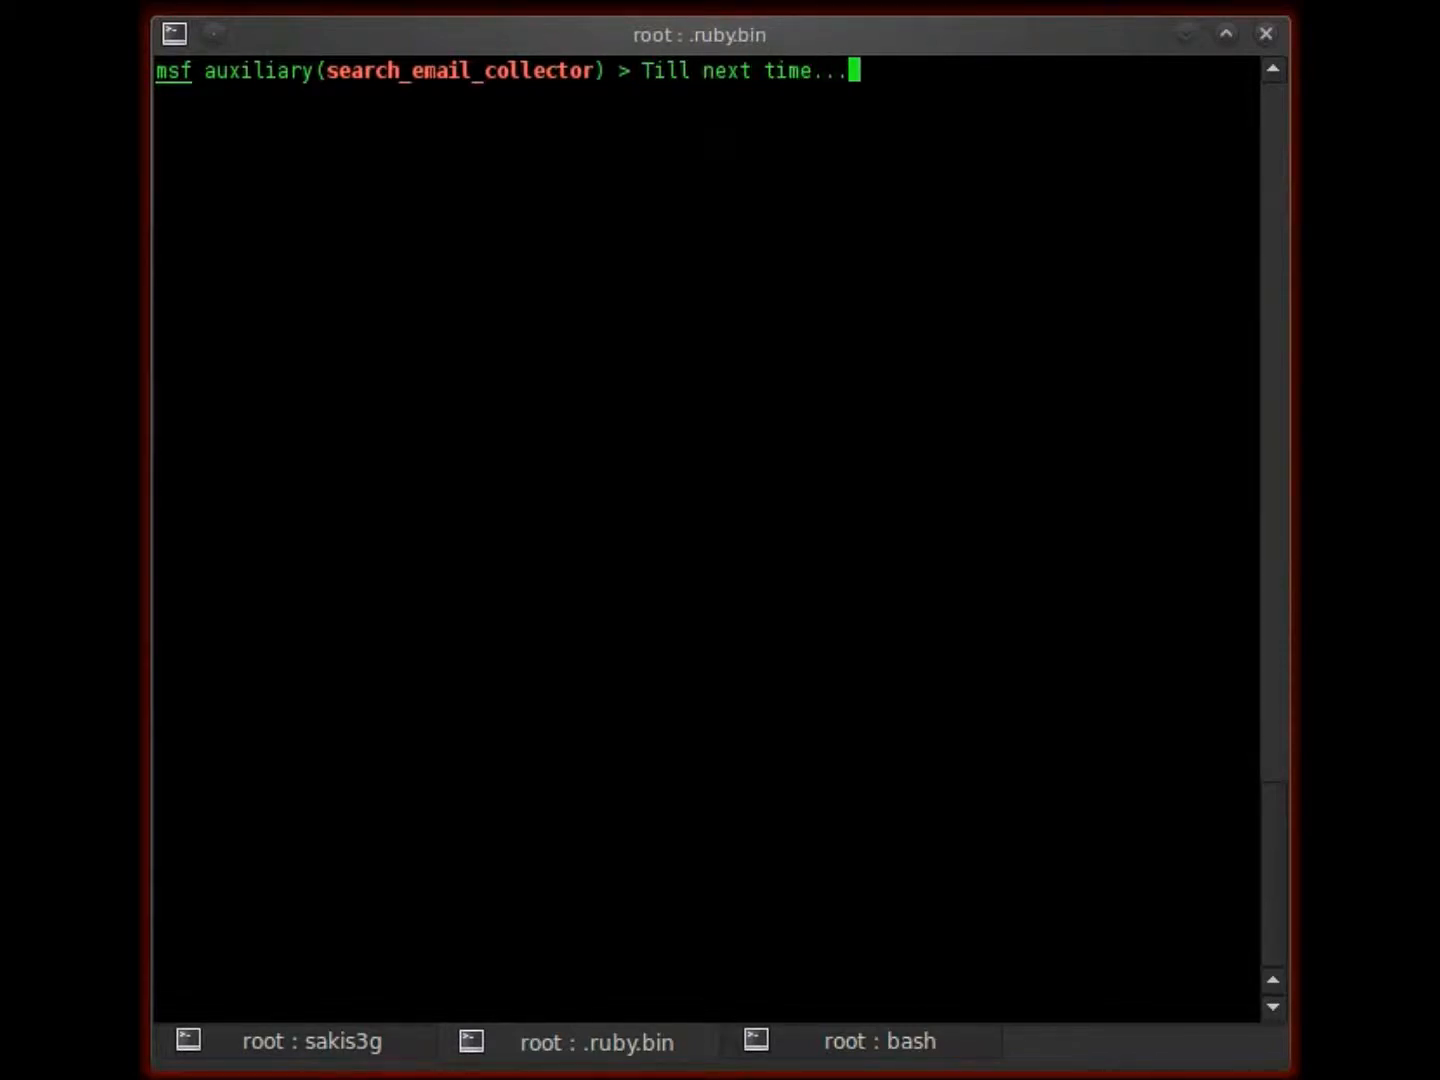
type("J")
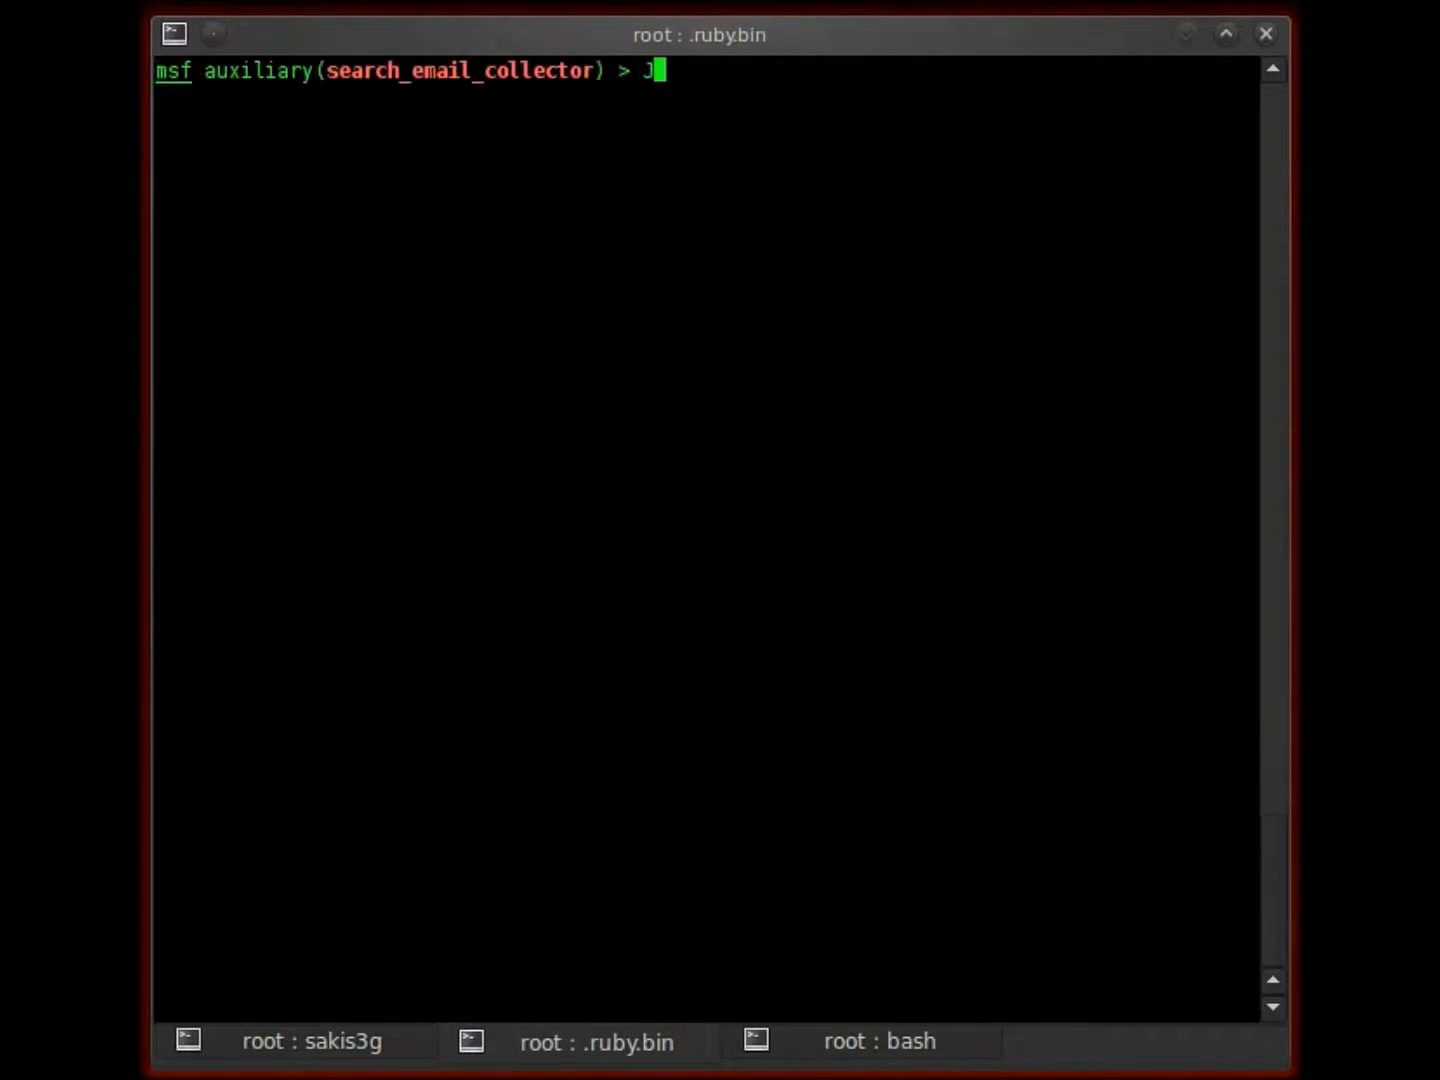
type("ames")
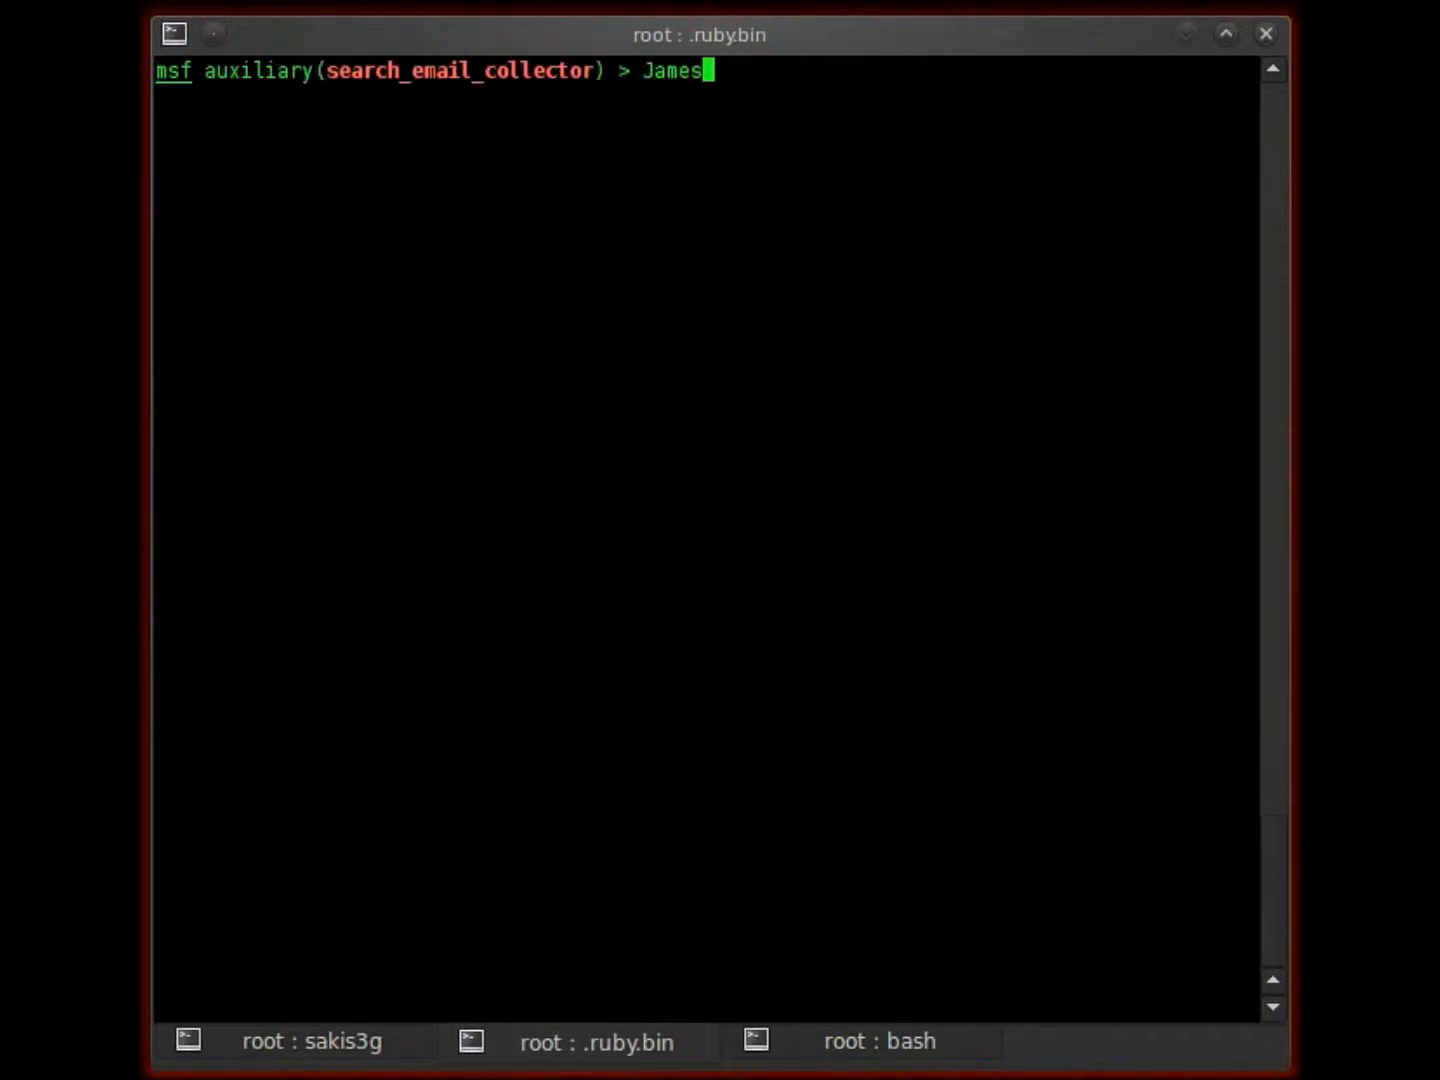